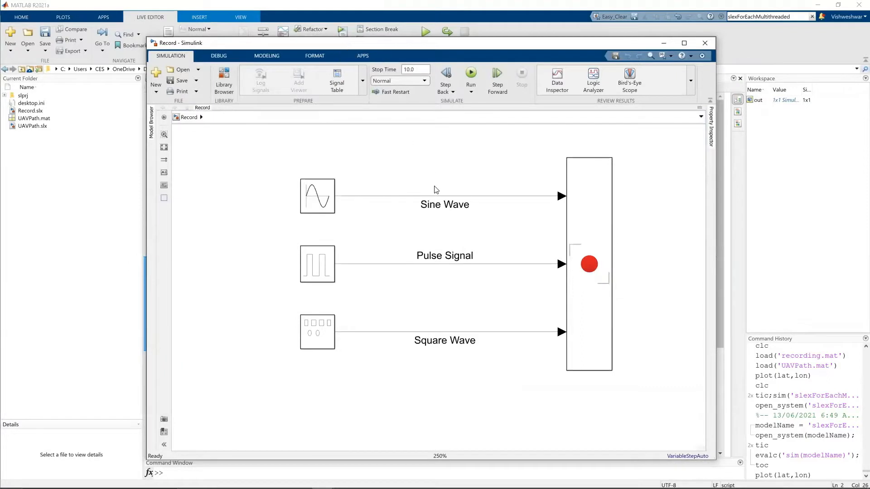
- Locate the Record block in the Sinks library and read its documentation page
{"action": "left_click", "coordinate": [224, 76]}
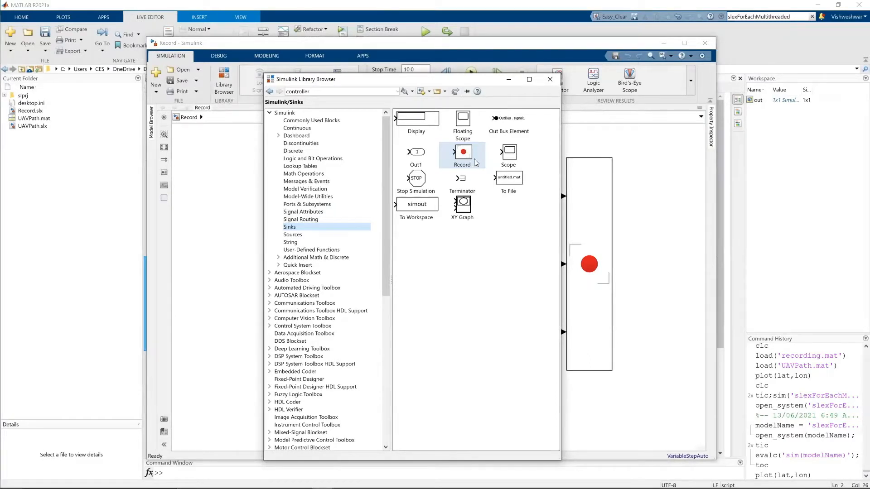
{"action": "left_click", "coordinate": [550, 78]}
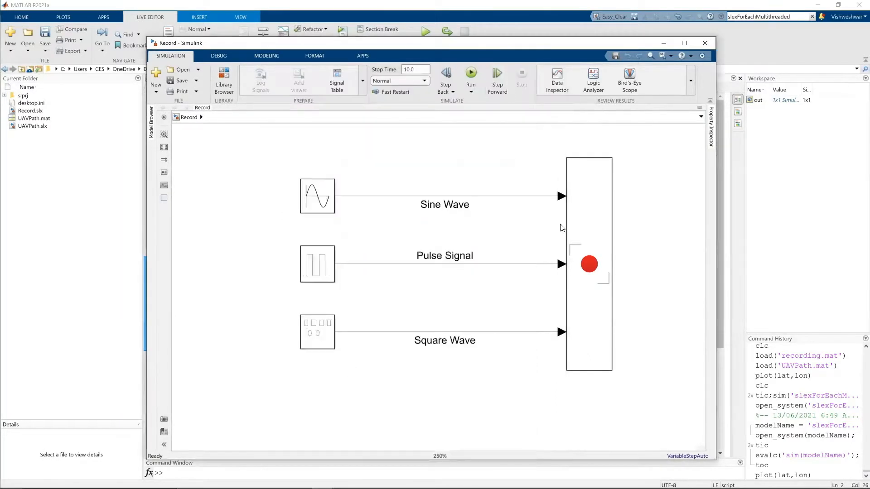
{"action": "left_click", "coordinate": [589, 263]}
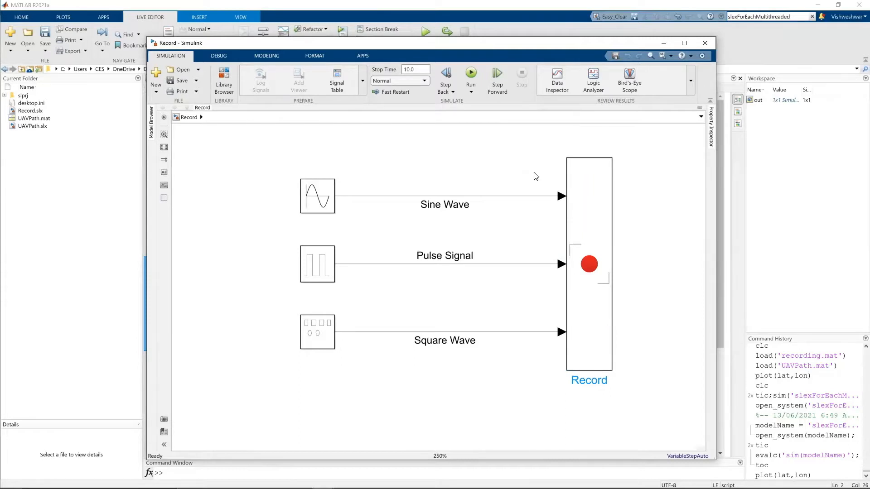
{"action": "right_click", "coordinate": [589, 264]}
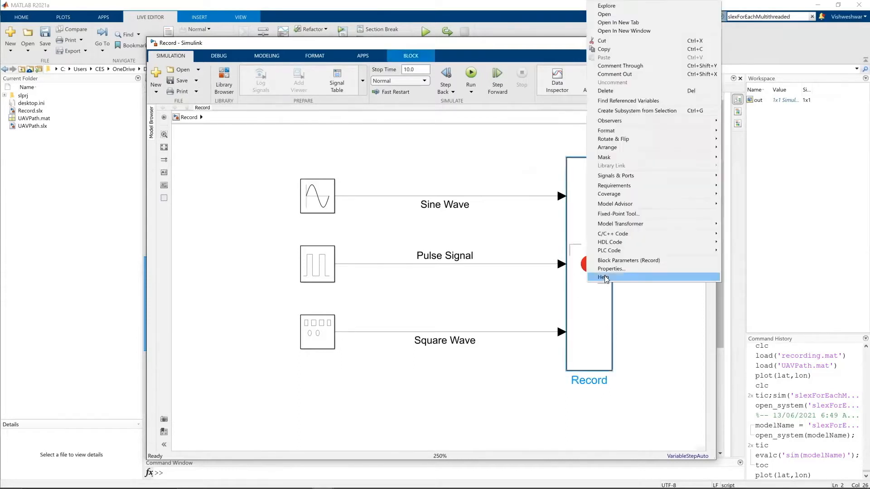
{"action": "left_click", "coordinate": [604, 277]}
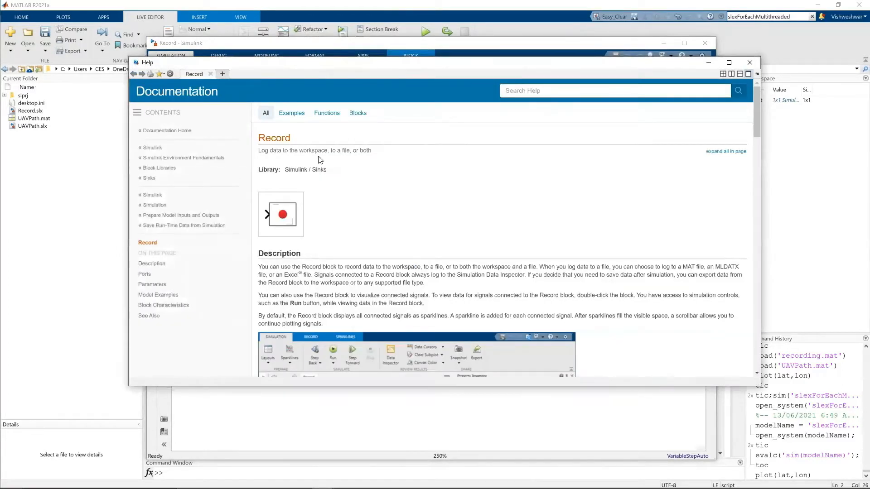
{"action": "mouse_move", "coordinate": [362, 160]}
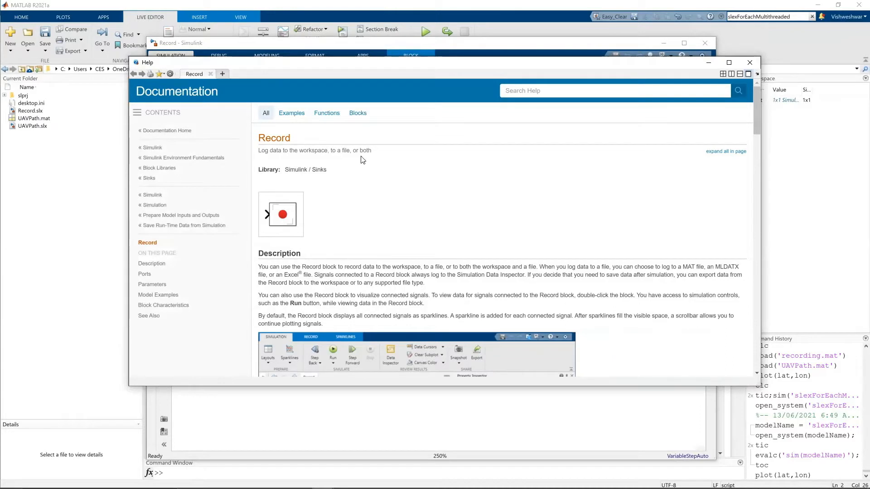
{"action": "scroll", "scroll_direction": "down", "scroll_amount": 3}
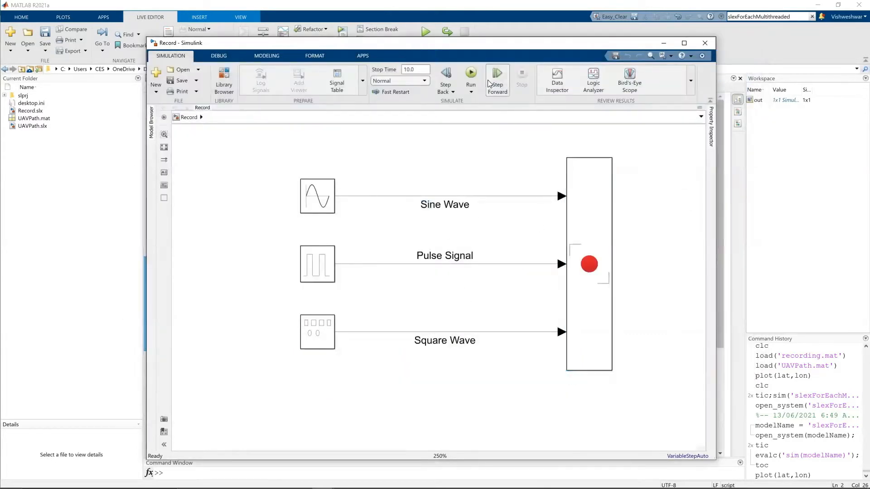
- Run the model and view Pulse Signal, Square Wave and Sine Wave in the Record block with the signal list shown
{"action": "left_click", "coordinate": [470, 78]}
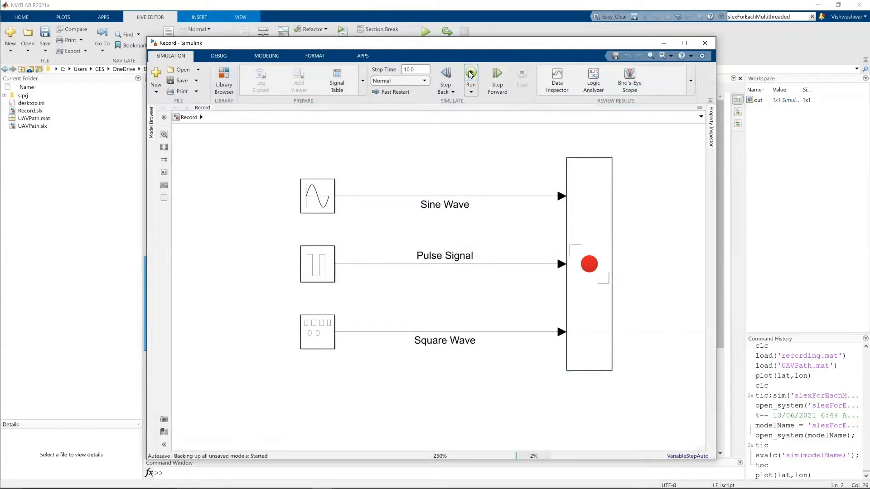
{"action": "left_click", "coordinate": [471, 78]}
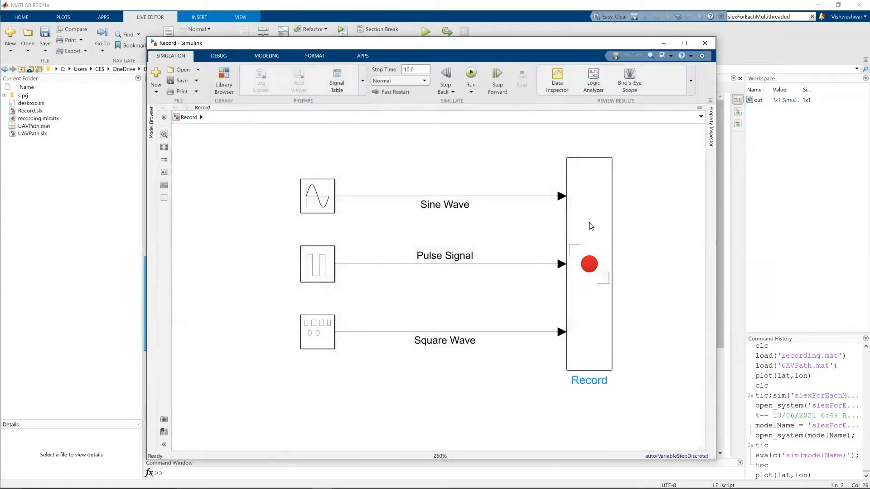
{"action": "double_click", "coordinate": [589, 264]}
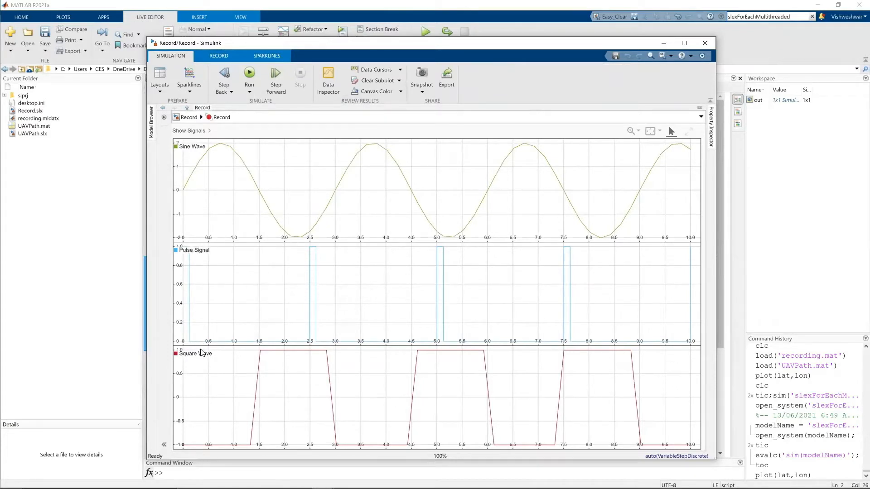
{"action": "mouse_move", "coordinate": [189, 134]}
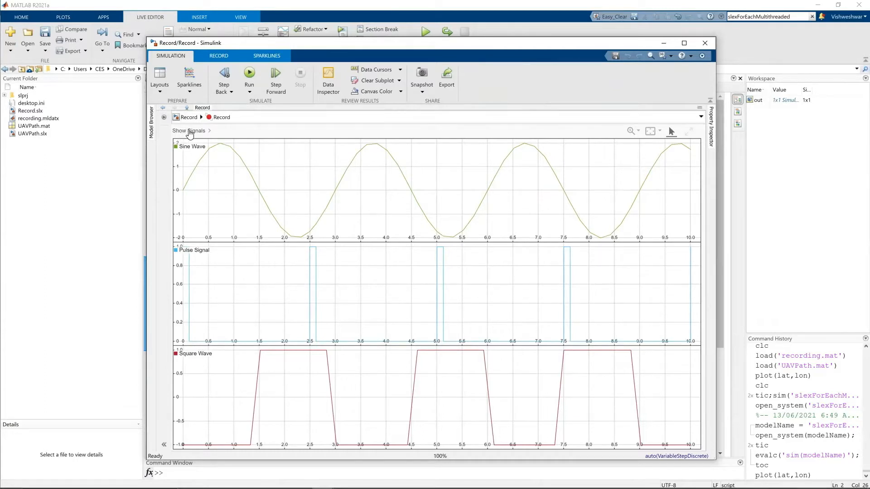
{"action": "left_click", "coordinate": [190, 130]}
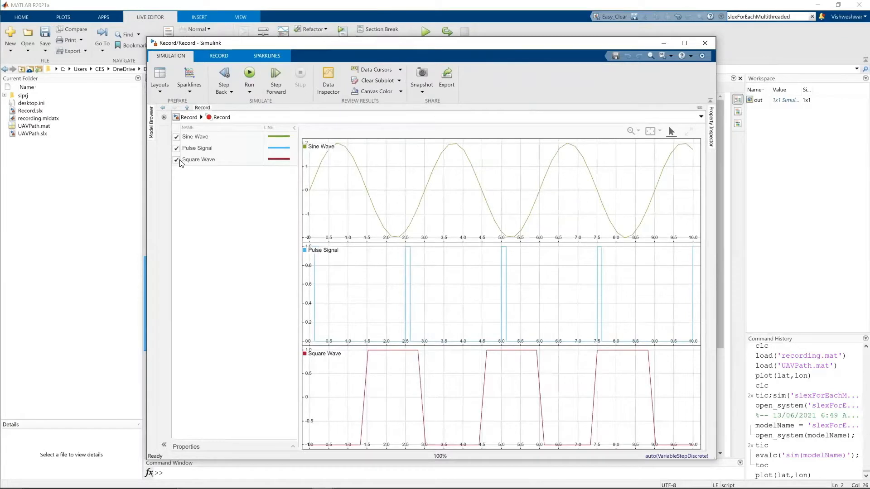
{"action": "left_click", "coordinate": [177, 137]}
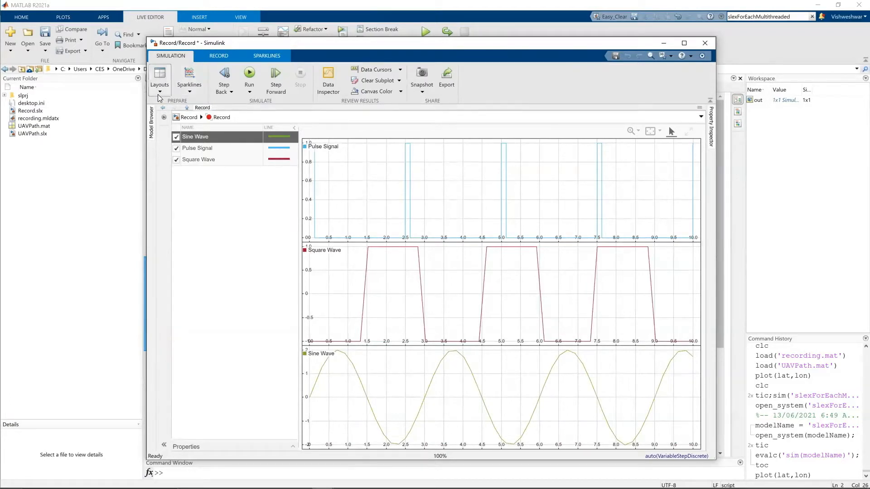
- Browse the Record view's Layouts and Sparklines visualization choices
{"action": "left_click", "coordinate": [160, 78]}
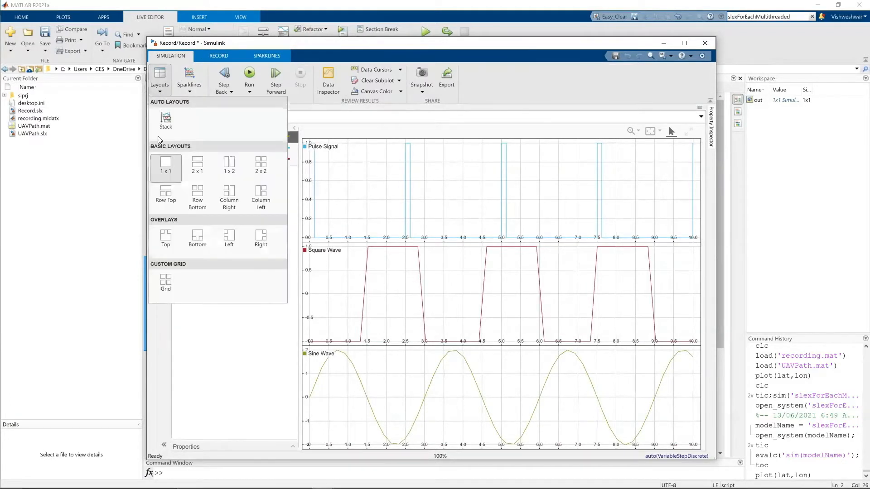
{"action": "left_click", "coordinate": [190, 78]}
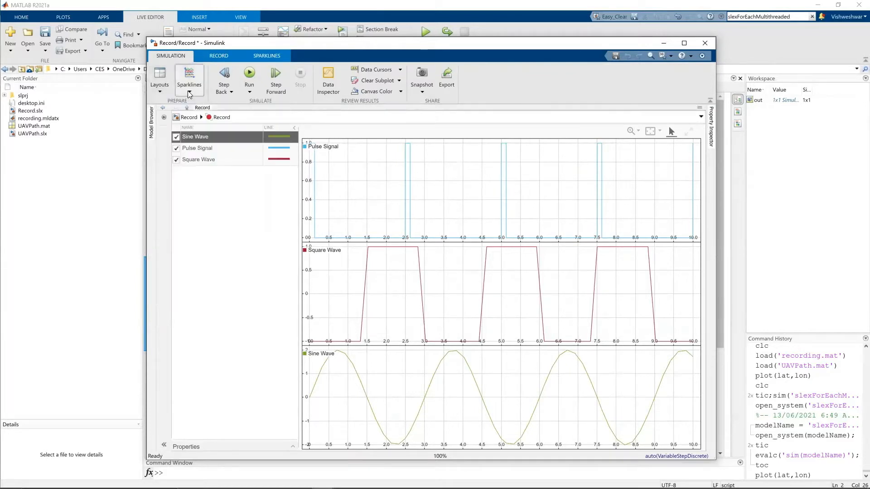
{"action": "left_click", "coordinate": [190, 78]}
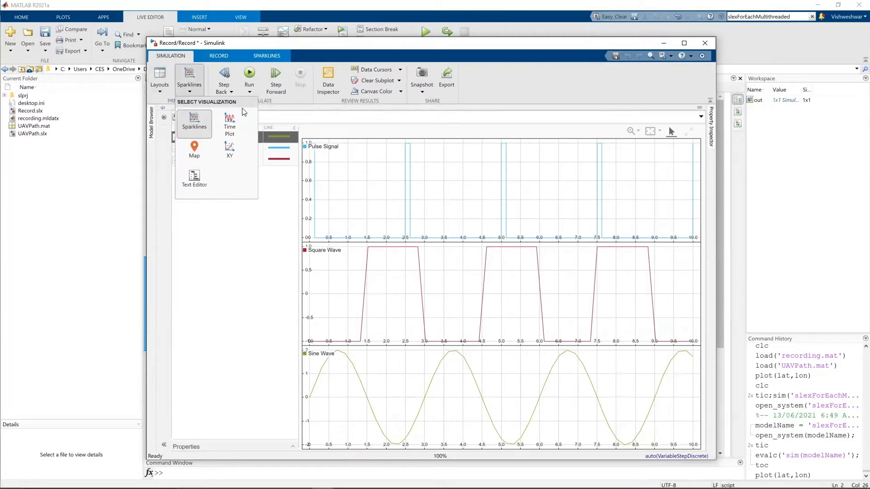
{"action": "mouse_move", "coordinate": [194, 127]}
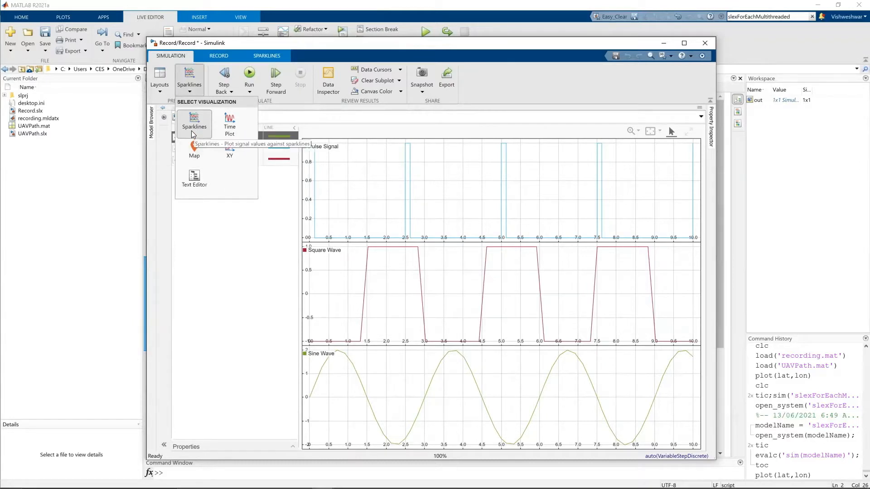
{"action": "mouse_move", "coordinate": [230, 123]}
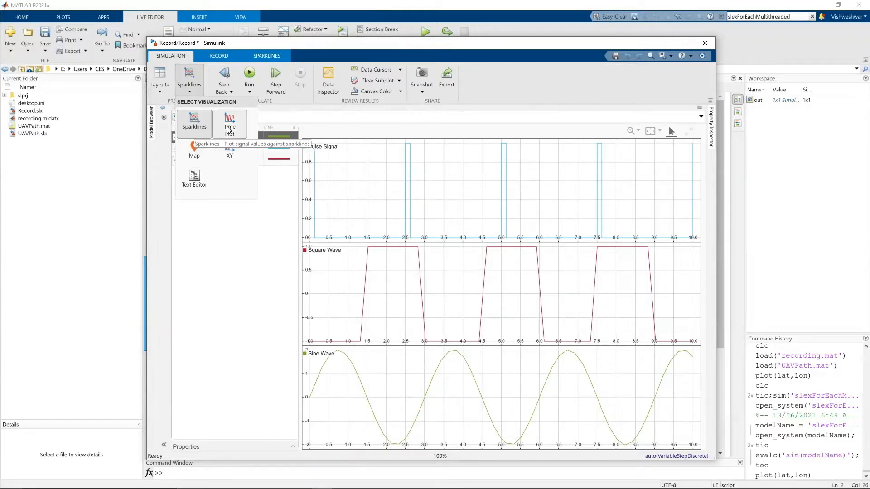
{"action": "mouse_move", "coordinate": [229, 149]}
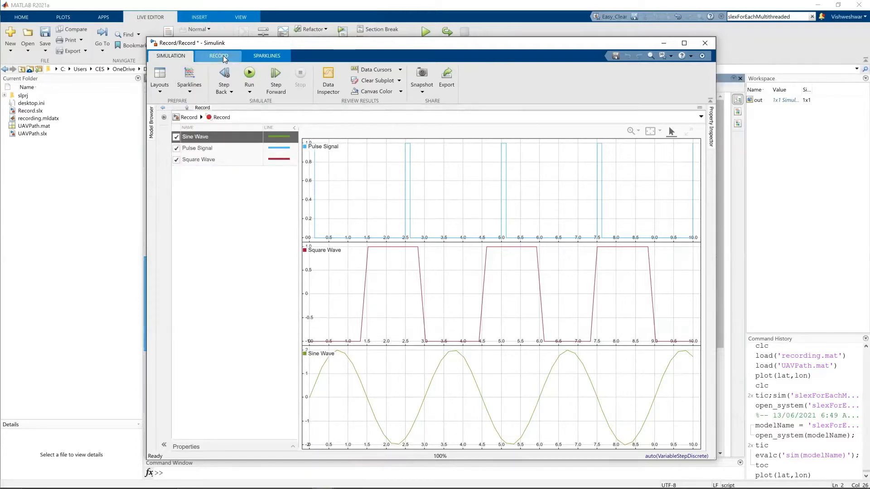
- Review the logging targets: workspace variable recordout and file recording.mldatx with its file types
{"action": "left_click", "coordinate": [218, 55]}
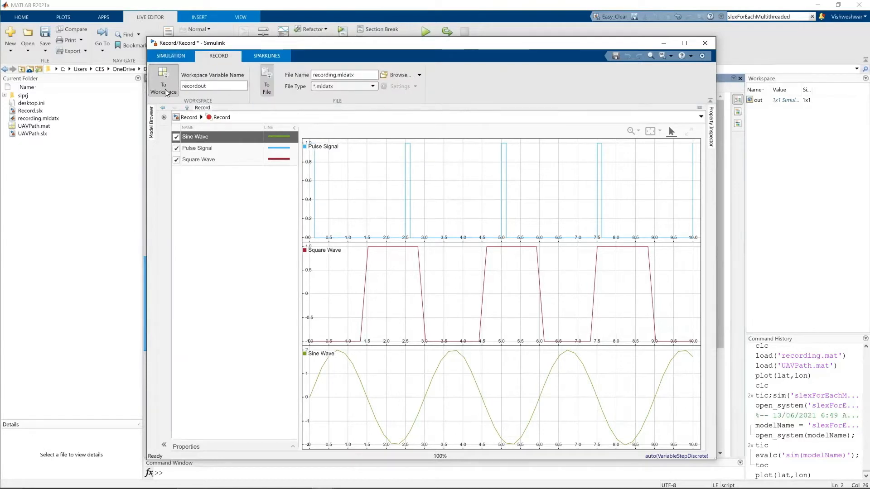
{"action": "mouse_move", "coordinate": [267, 75]}
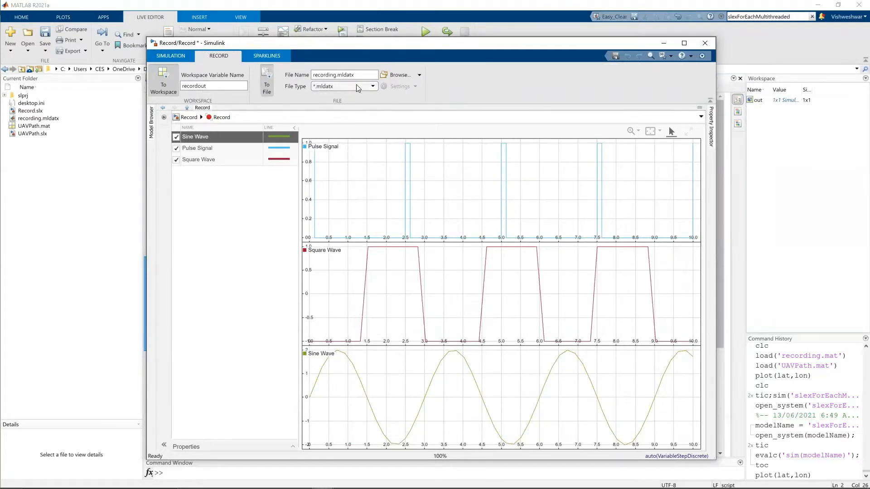
{"action": "left_click", "coordinate": [372, 86]}
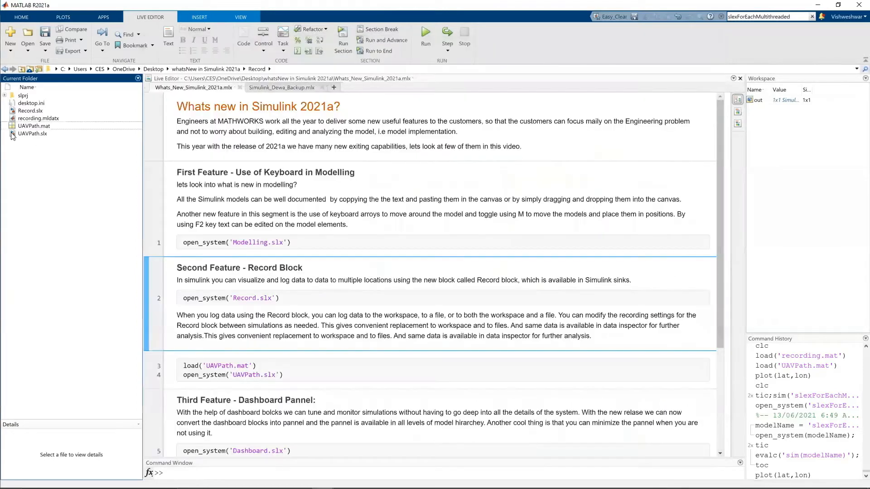
- Browse out.recordout in the Variables editor through its three logged signals
{"action": "left_click", "coordinate": [38, 117]}
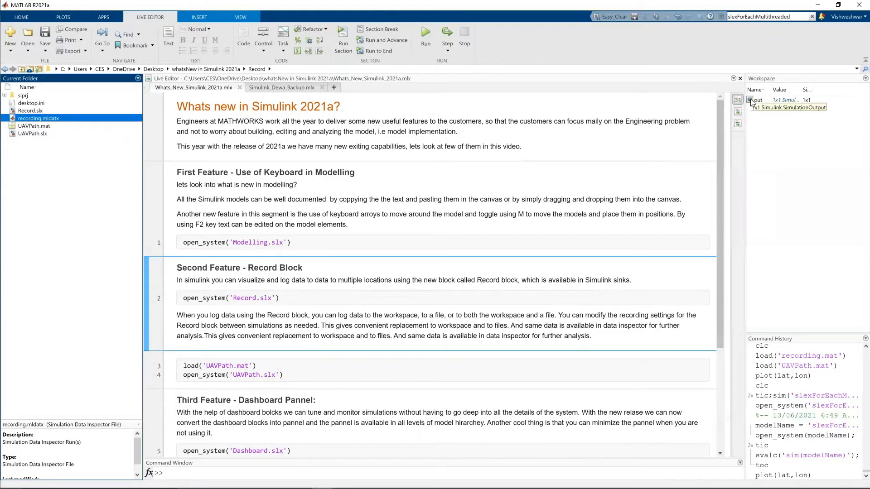
{"action": "double_click", "coordinate": [755, 99]}
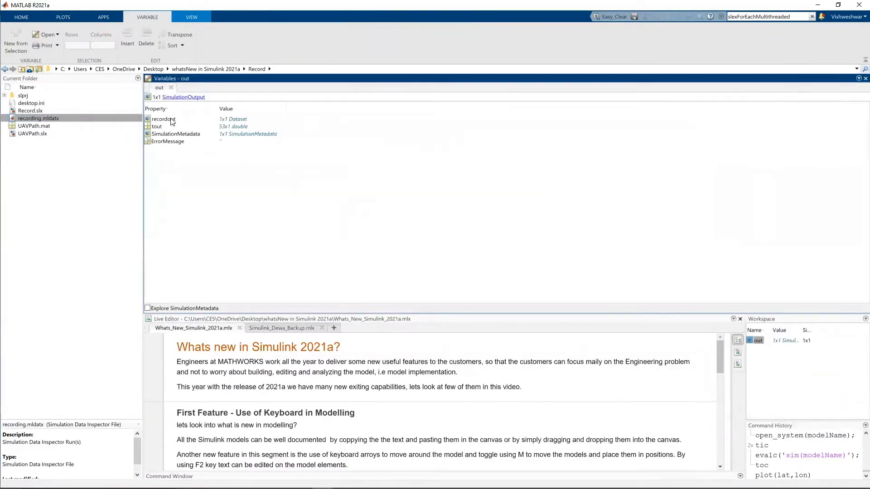
{"action": "left_click", "coordinate": [163, 119]}
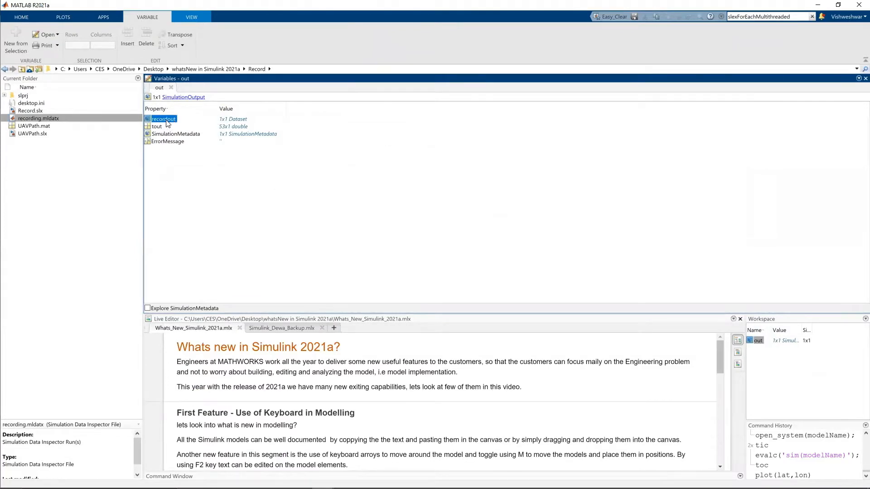
{"action": "double_click", "coordinate": [162, 119]}
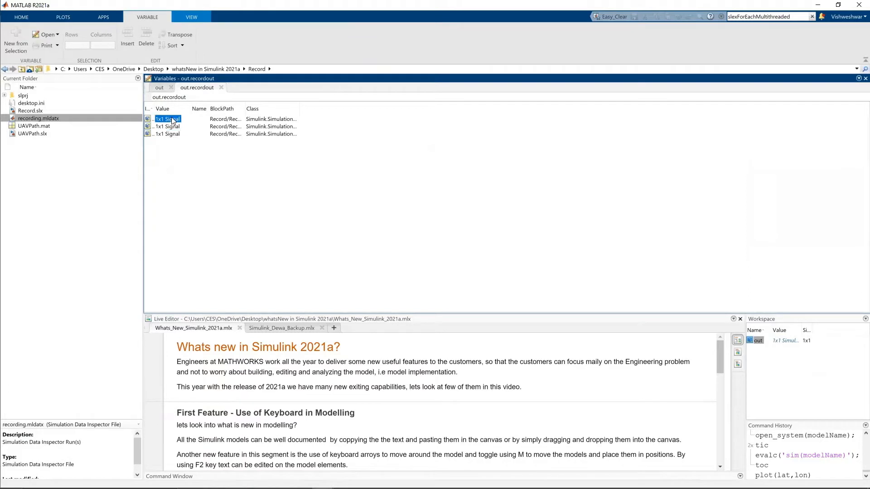
{"action": "double_click", "coordinate": [167, 118]}
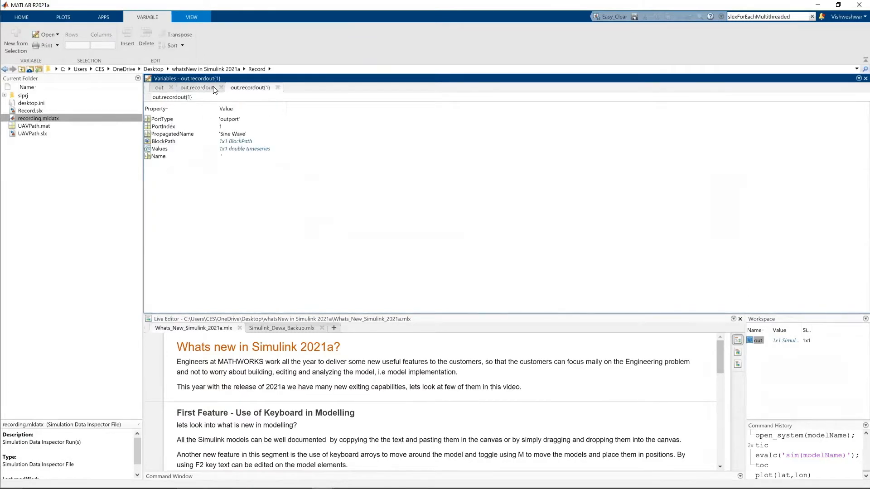
{"action": "left_click", "coordinate": [221, 87]}
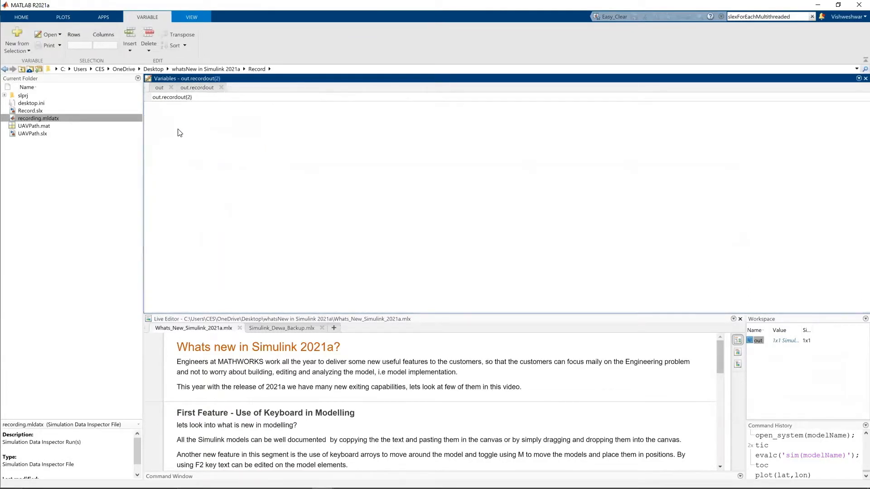
{"action": "left_click", "coordinate": [249, 87]}
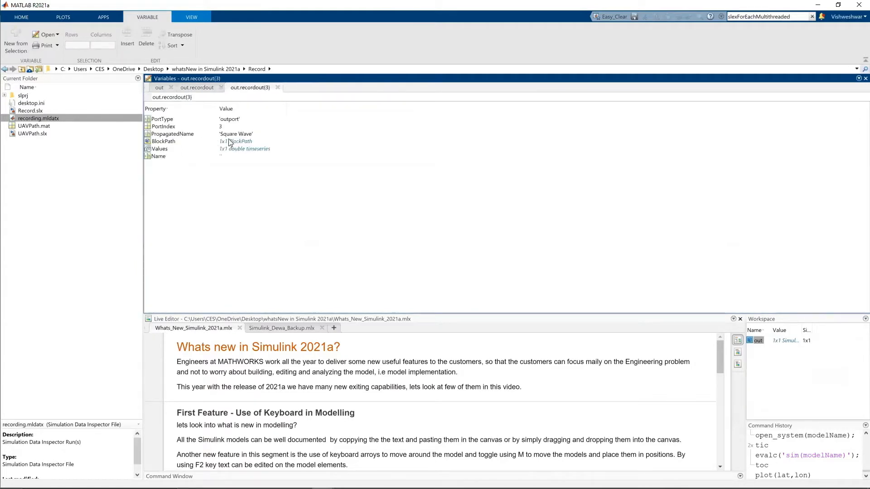
{"action": "left_click", "coordinate": [171, 88]}
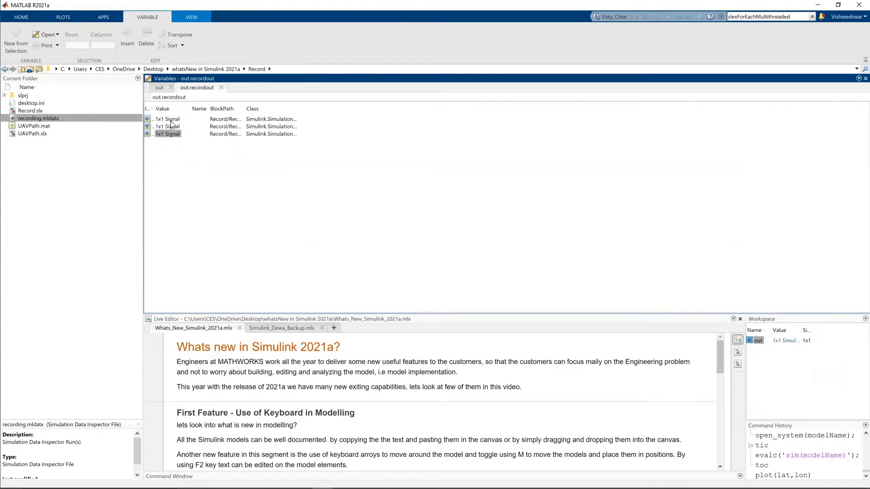
- Inspect the Sine Wave signal's time series of values
{"action": "double_click", "coordinate": [167, 119]}
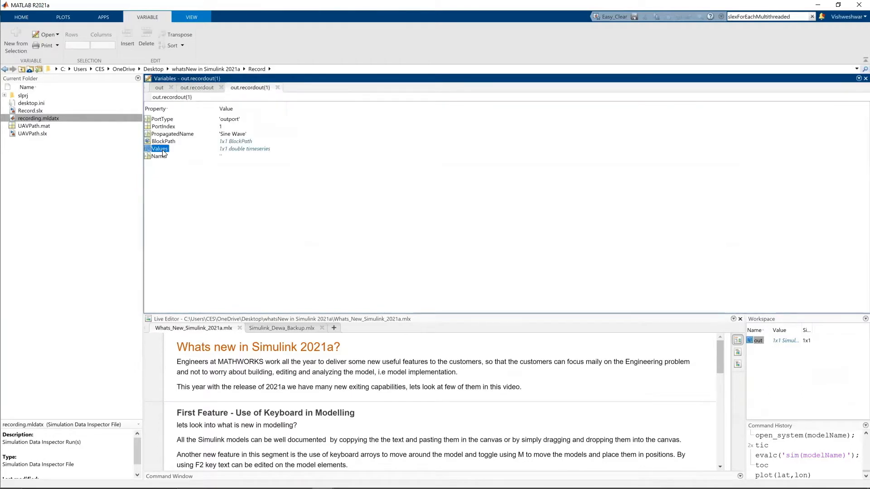
{"action": "double_click", "coordinate": [160, 149]}
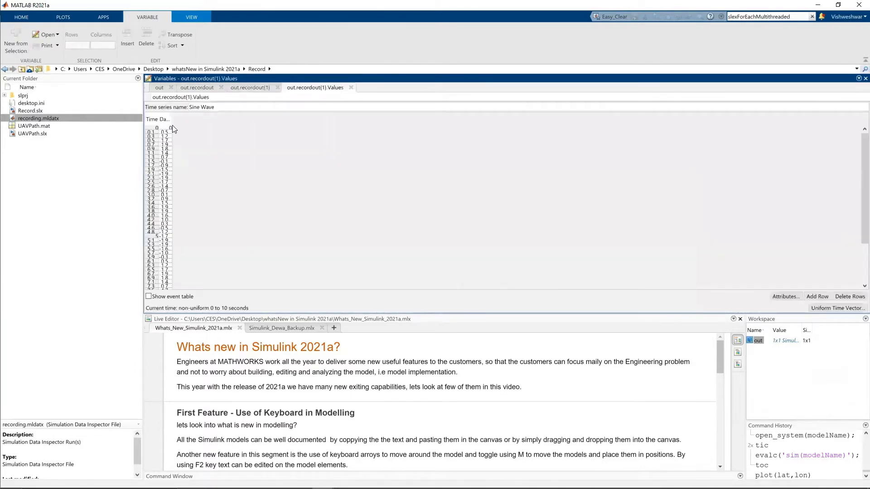
{"action": "left_click_drag", "start_coordinate": [172, 119], "coordinate": [202, 120]}
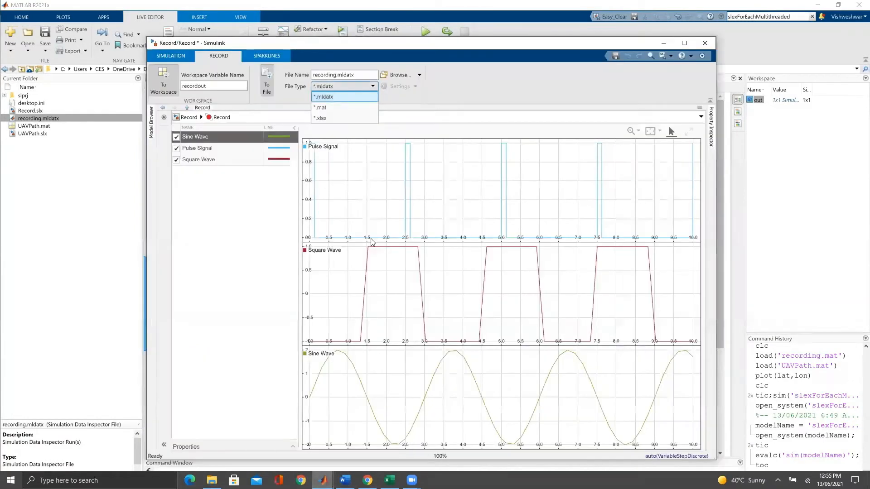
- Set the Record file type to *.xlsx and rerun so recording.xlsx appears in the current folder
{"action": "left_click", "coordinate": [342, 97]}
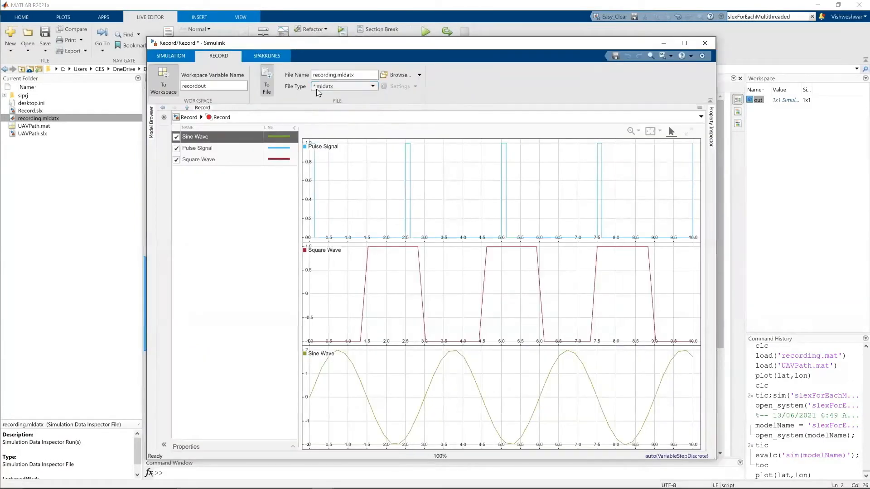
{"action": "left_click", "coordinate": [372, 86]}
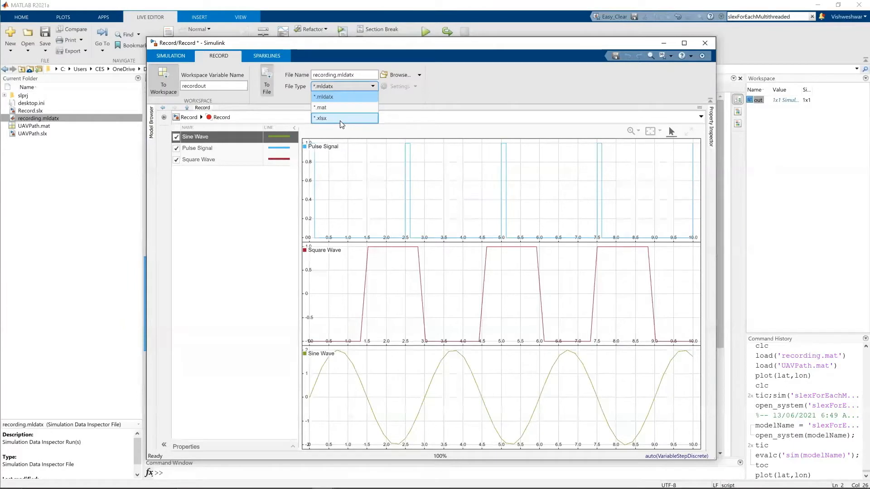
{"action": "left_click", "coordinate": [170, 56]}
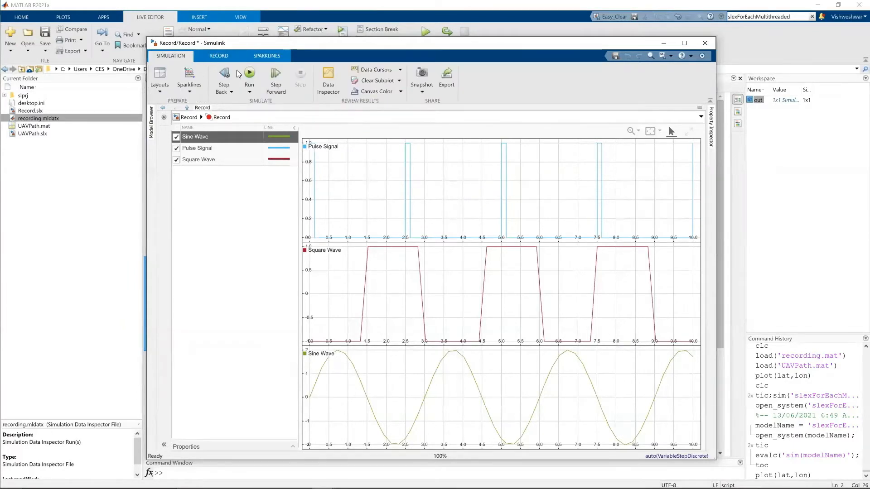
{"action": "left_click", "coordinate": [249, 77]}
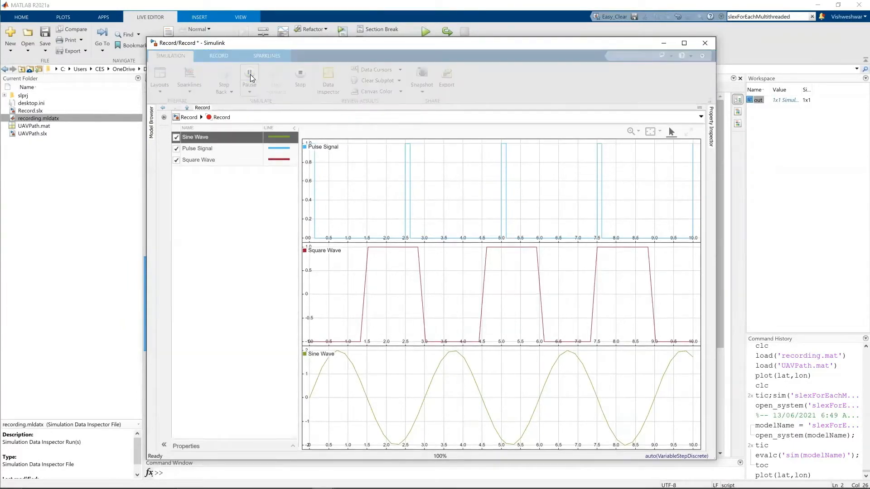
{"action": "left_click", "coordinate": [249, 78]}
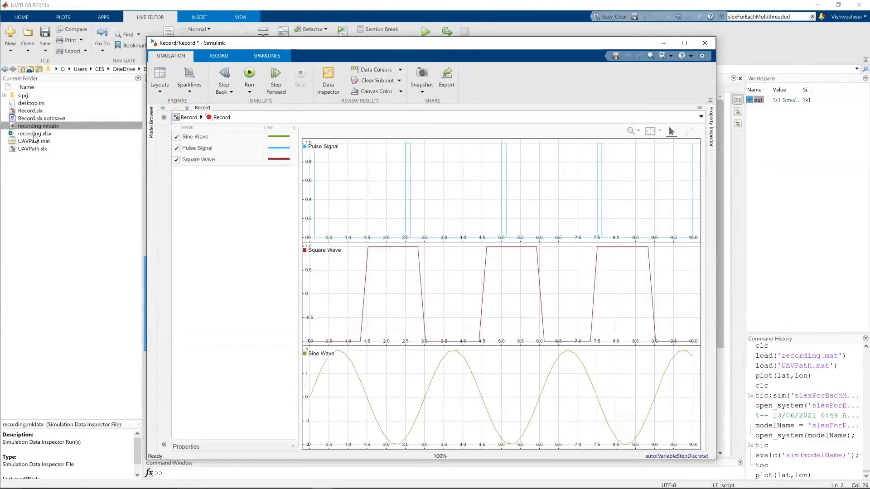
{"action": "right_click", "coordinate": [34, 134]}
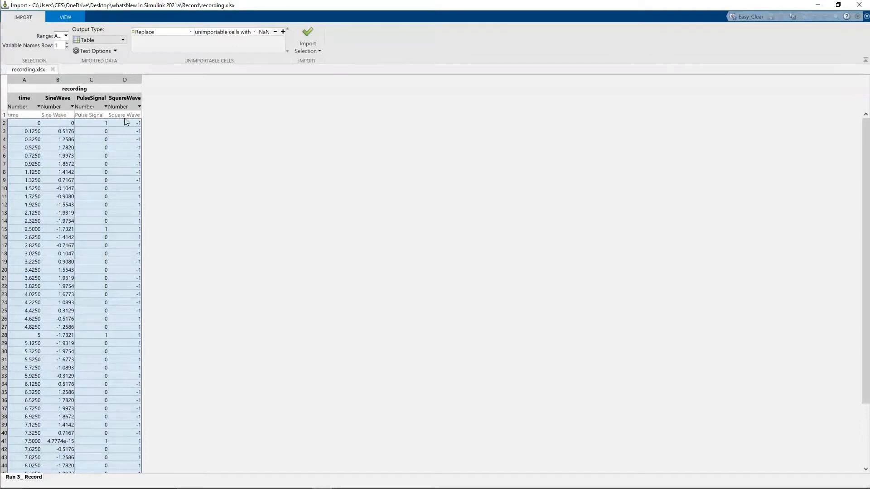
{"action": "mouse_move", "coordinate": [805, 19]}
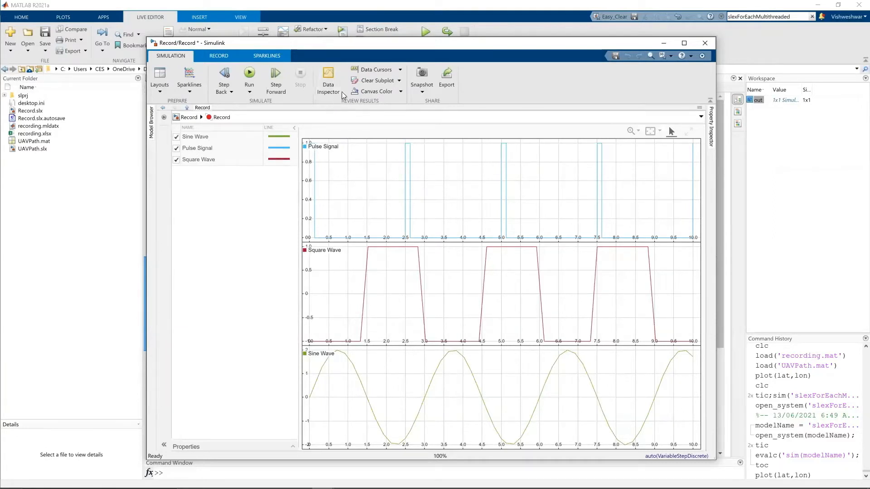
{"action": "mouse_move", "coordinate": [328, 76]}
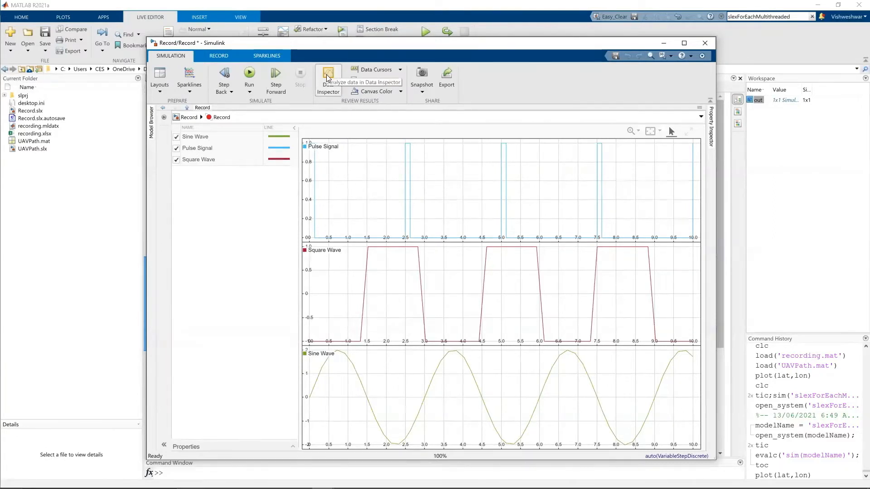
- Plot Run 3's Sine Wave, Pulse Signal and Square Wave in the Simulation Data Inspector
{"action": "left_click", "coordinate": [328, 75]}
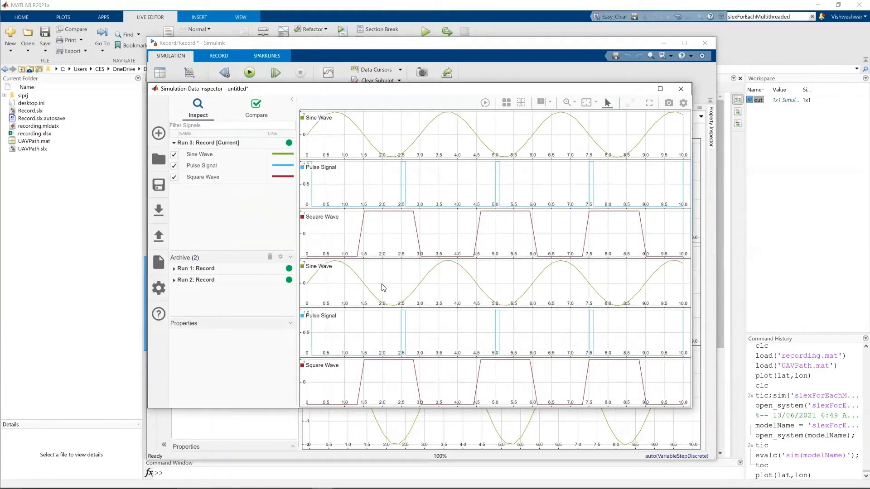
{"action": "left_click", "coordinate": [506, 103]}
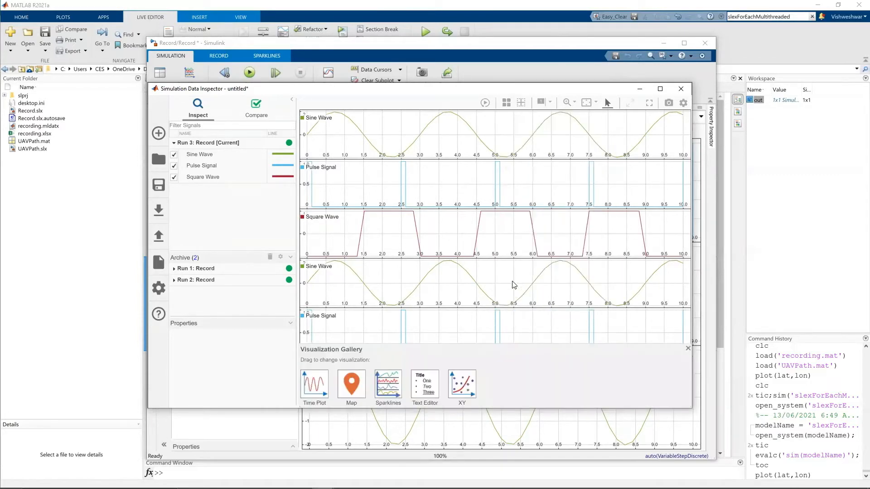
{"action": "mouse_move", "coordinate": [379, 245]}
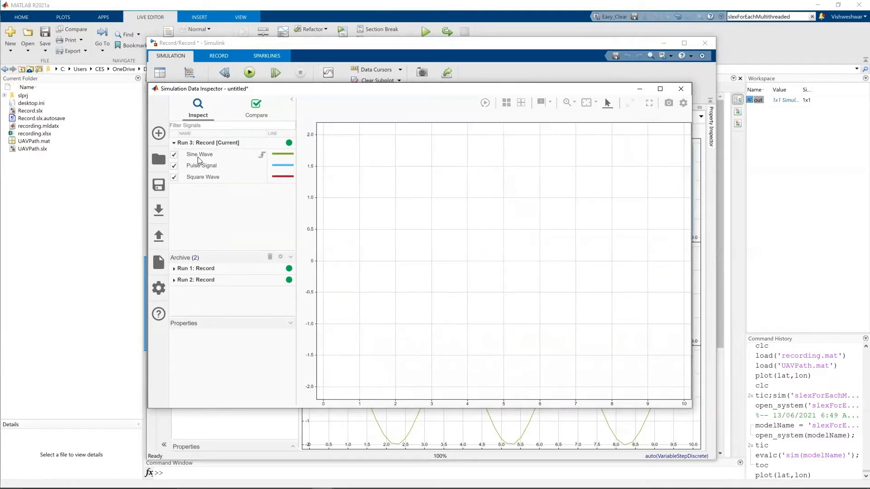
{"action": "left_click", "coordinate": [198, 154]}
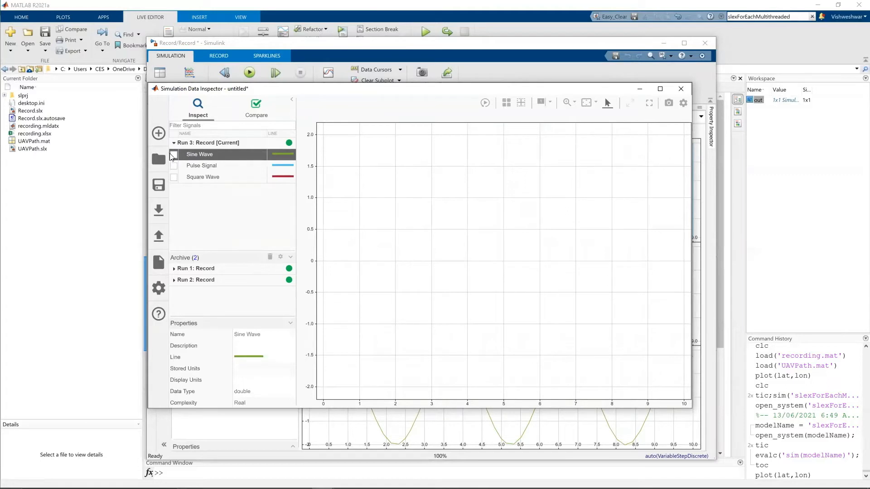
{"action": "left_click", "coordinate": [174, 154]}
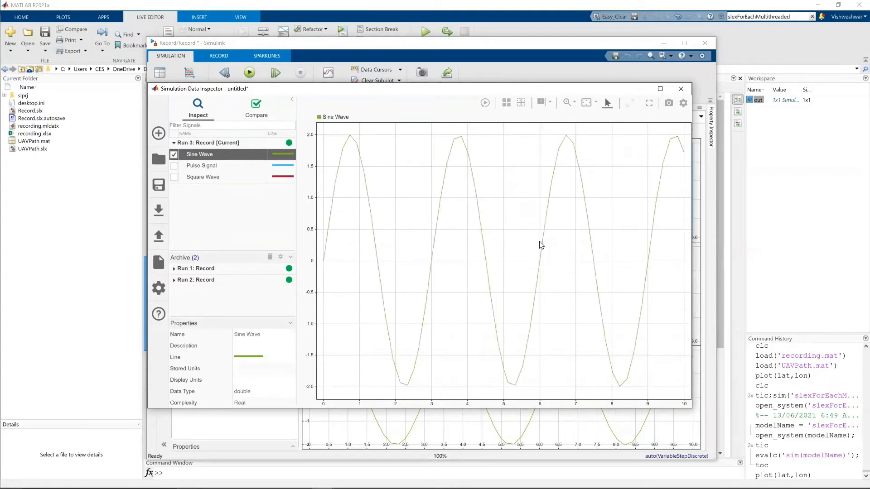
{"action": "left_click", "coordinate": [174, 165]}
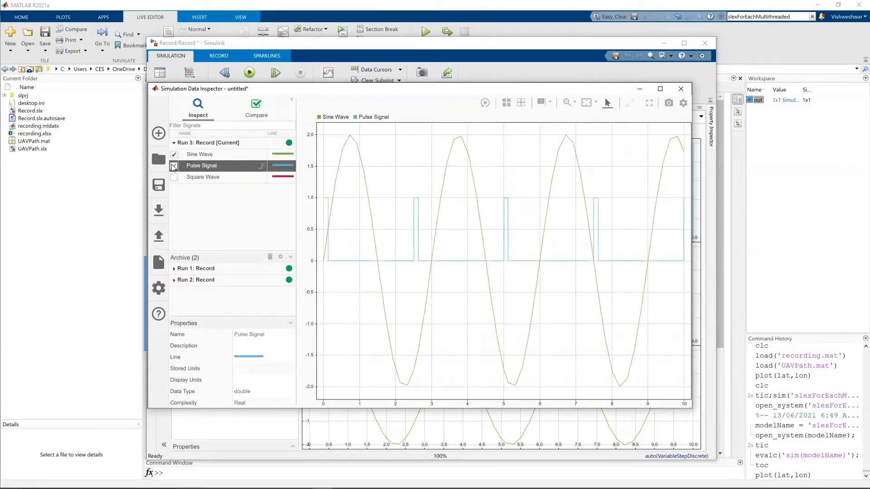
{"action": "left_click", "coordinate": [174, 177]}
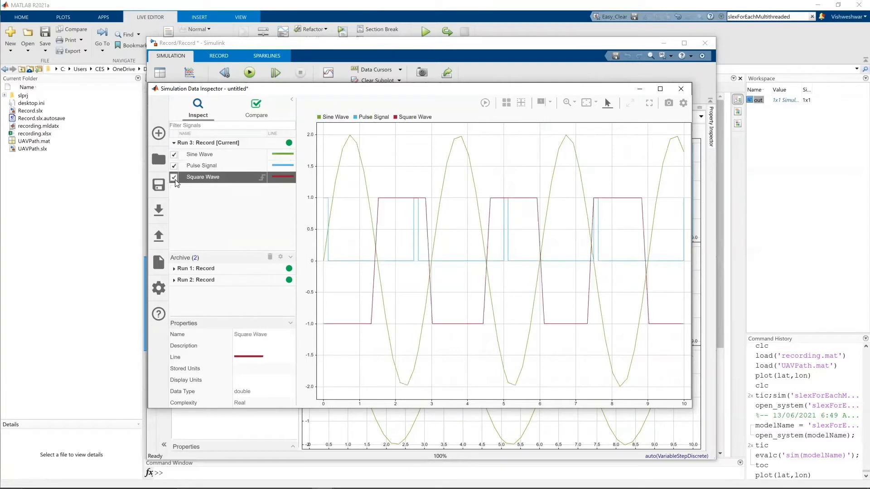
- Arrange the three signals in a 3x1 stacked subplot layout
{"action": "left_click", "coordinate": [506, 102]}
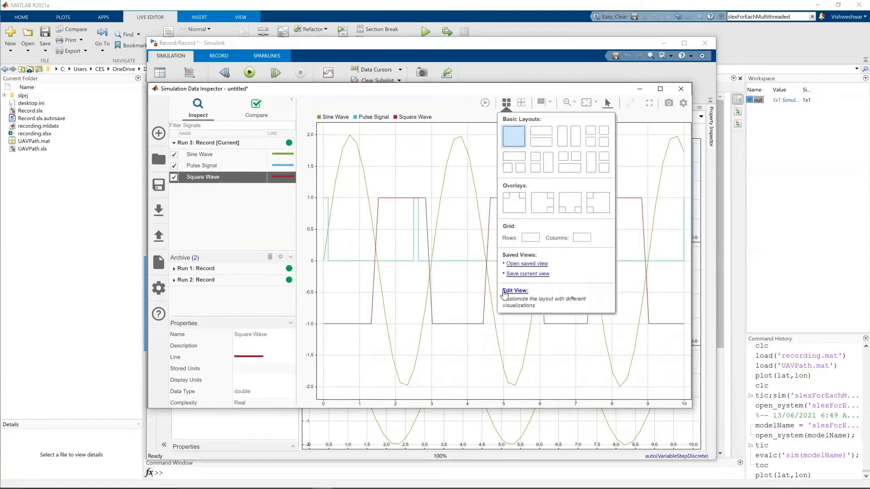
{"action": "left_click", "coordinate": [515, 290]}
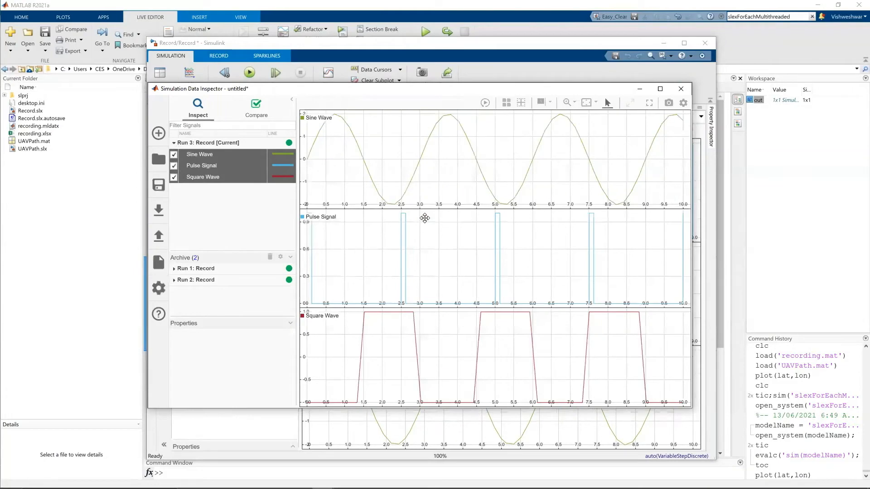
{"action": "mouse_move", "coordinate": [343, 93]}
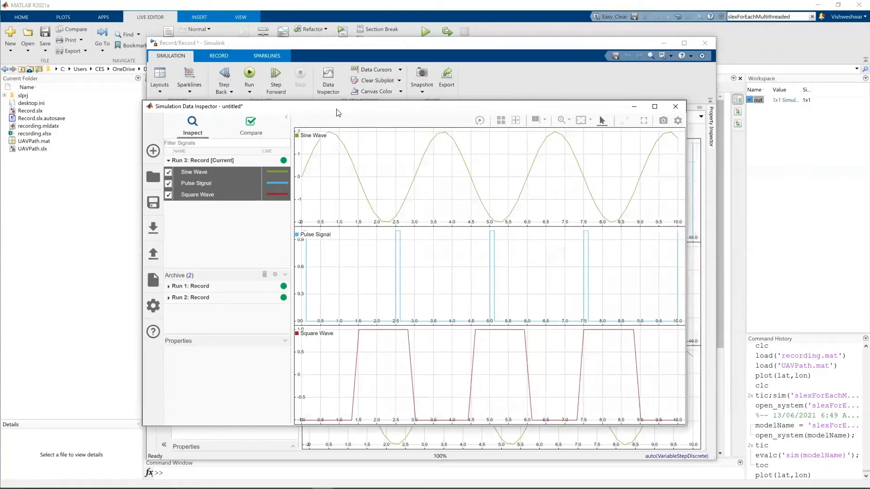
{"action": "mouse_move", "coordinate": [479, 120]}
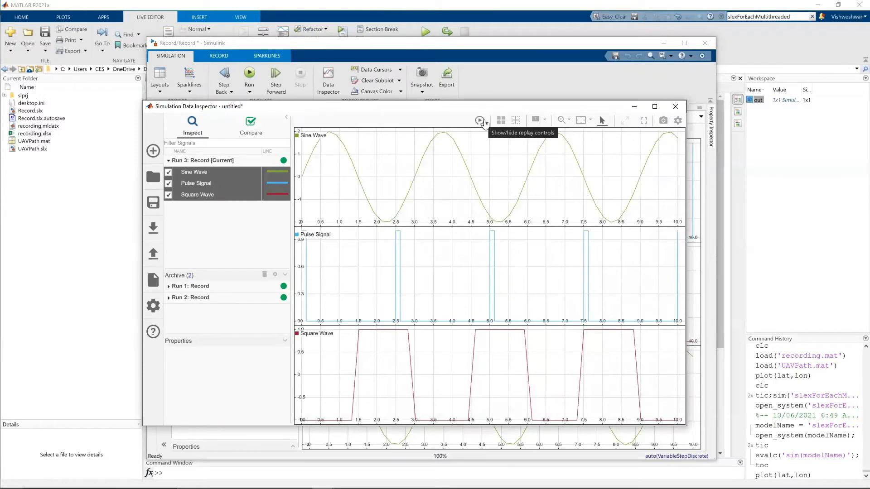
- Replay the run to 10.0/10.0 with the replay controls, then close the Data Inspector
{"action": "left_click", "coordinate": [479, 120]}
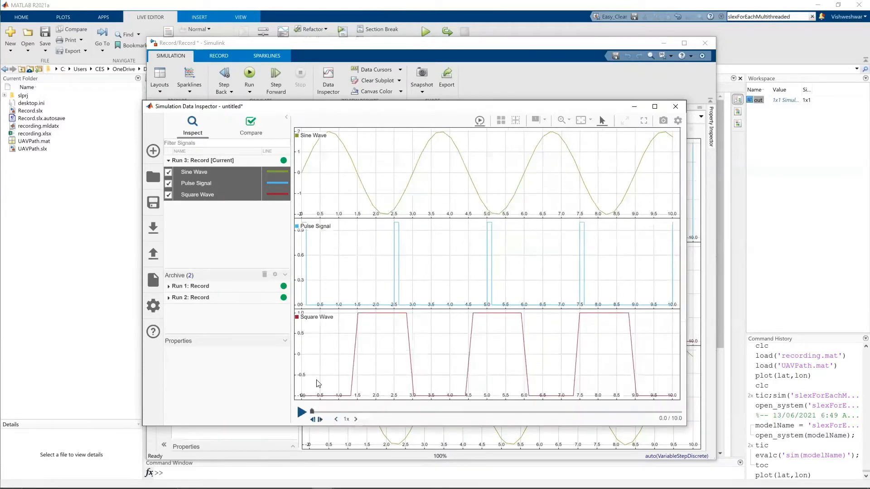
{"action": "left_click", "coordinate": [302, 412]}
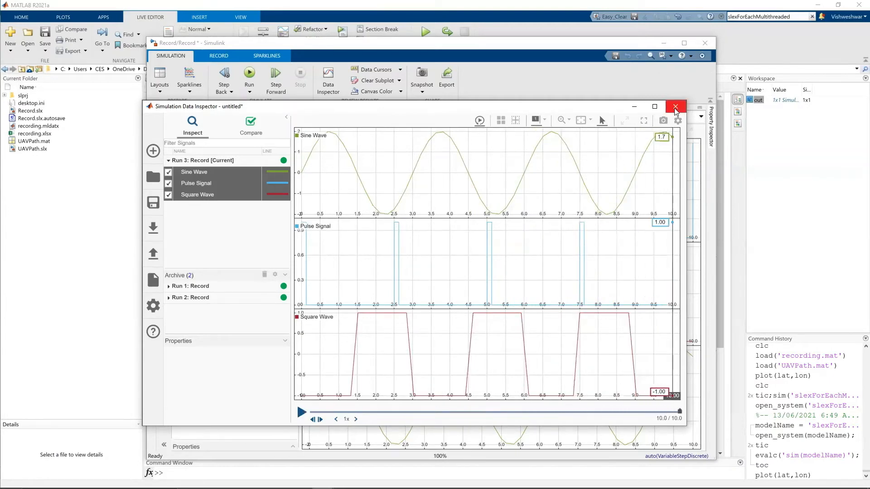
{"action": "left_click", "coordinate": [675, 107]}
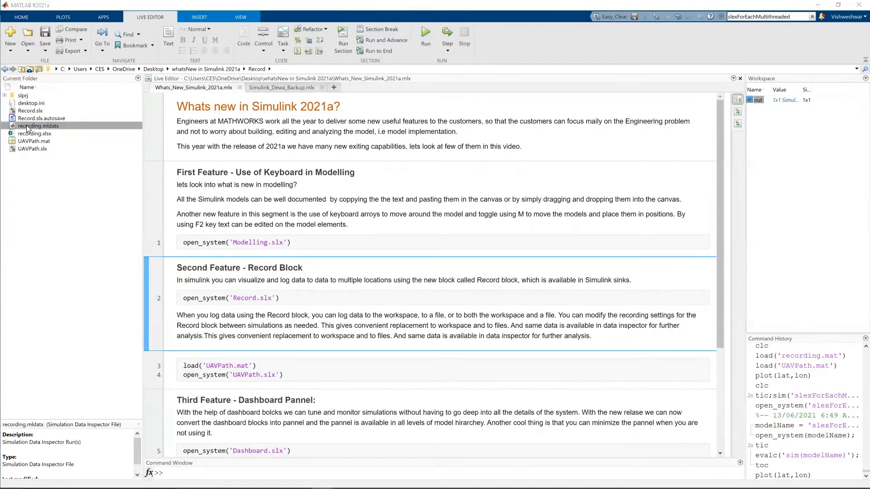
- Load recording.mldatx into the Data Inspector, replay and pause it partway, then close the window
{"action": "double_click", "coordinate": [38, 126]}
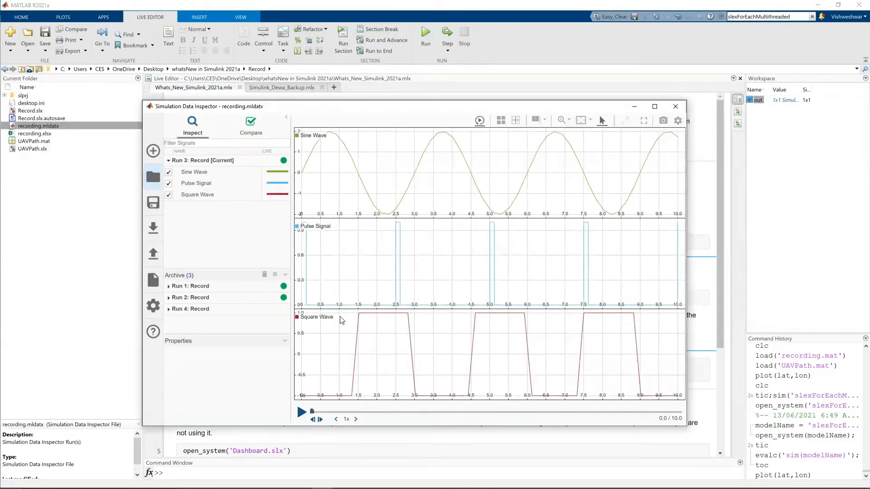
{"action": "left_click", "coordinate": [302, 413]}
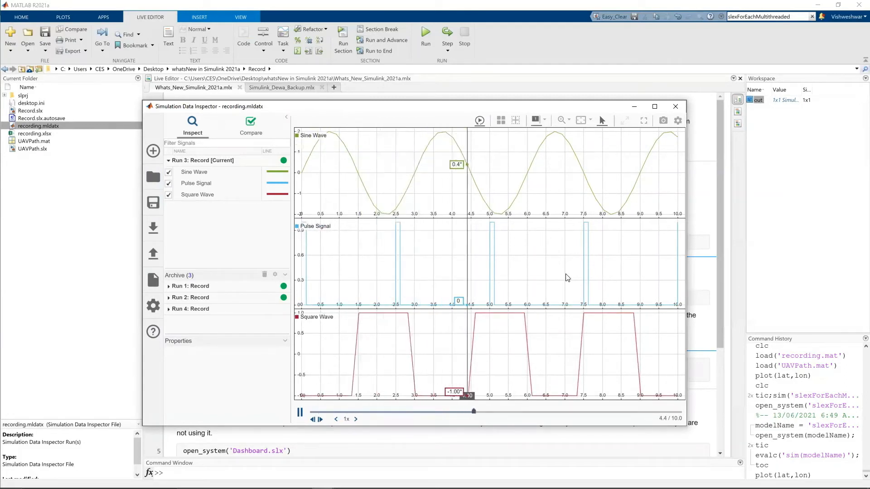
{"action": "left_click", "coordinate": [300, 413]}
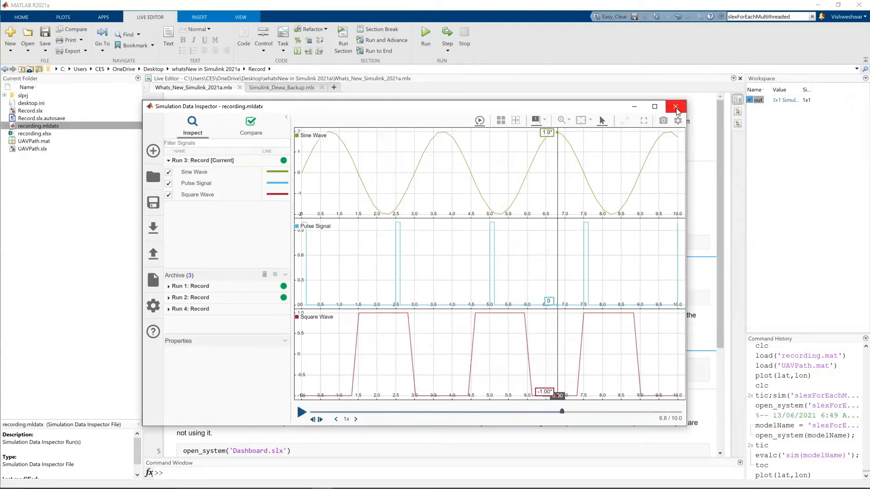
{"action": "left_click", "coordinate": [675, 107]}
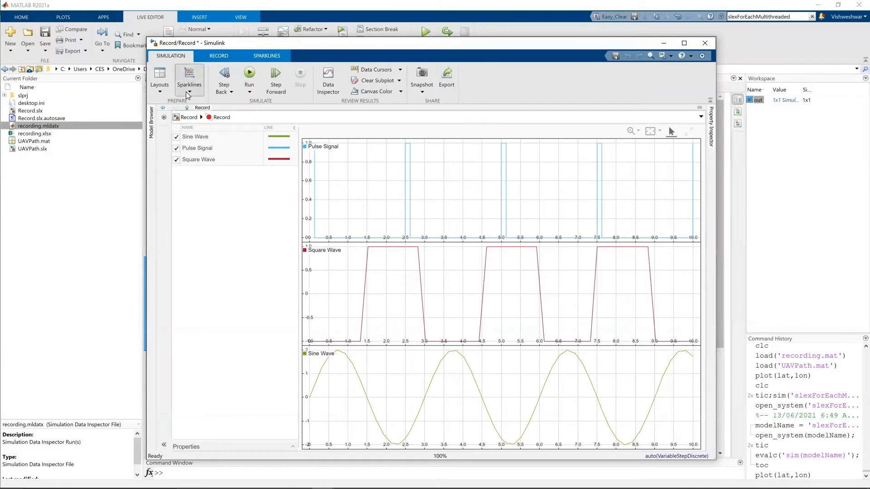
- Close the Record window and run the live-script section loading UAVPath.mat so lat, lon and t appear
{"action": "left_click", "coordinate": [189, 79]}
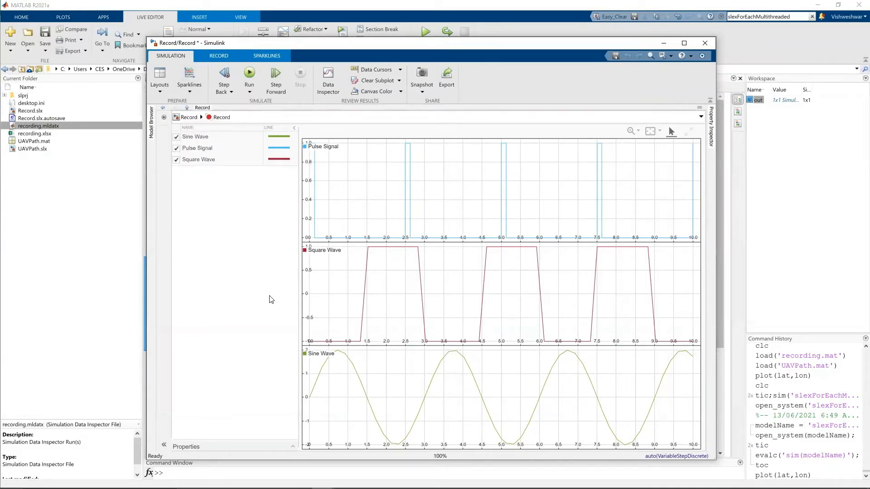
{"action": "left_click", "coordinate": [705, 43]}
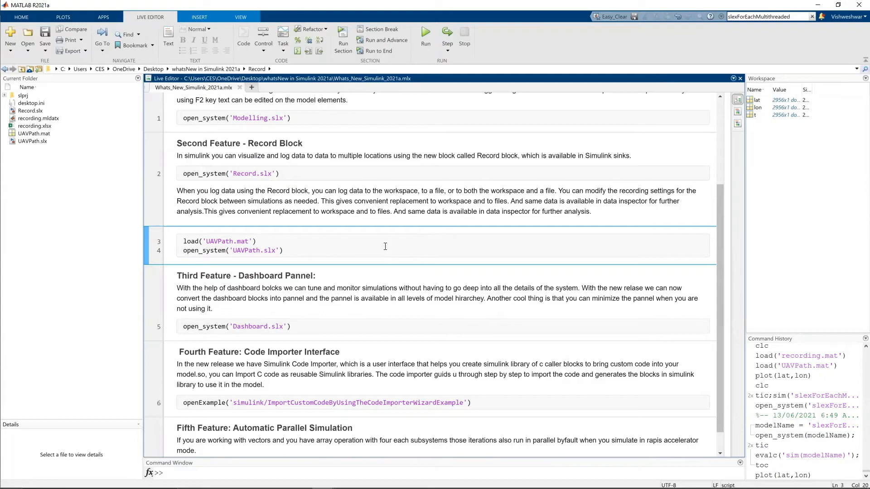
{"action": "left_click", "coordinate": [256, 241]}
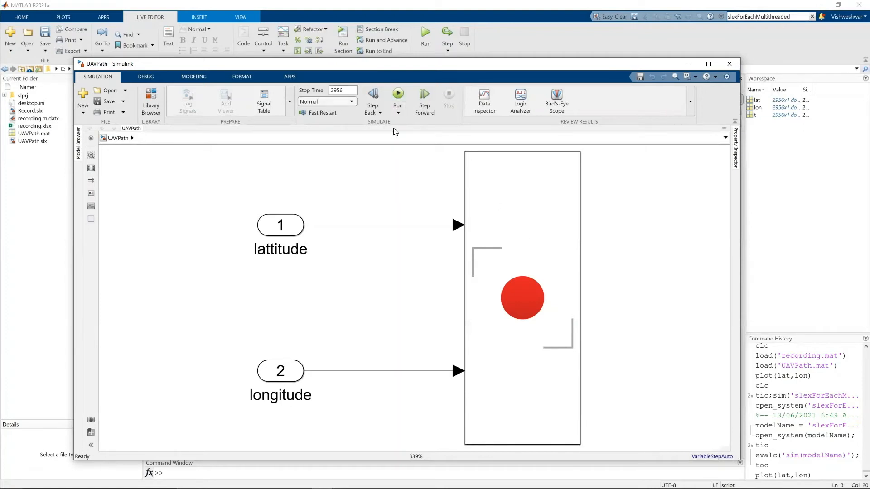
- Simulate UAVPath.slx with Stop Time 2956 and view the Record block's street map around North Natick
{"action": "left_click", "coordinate": [341, 90]}
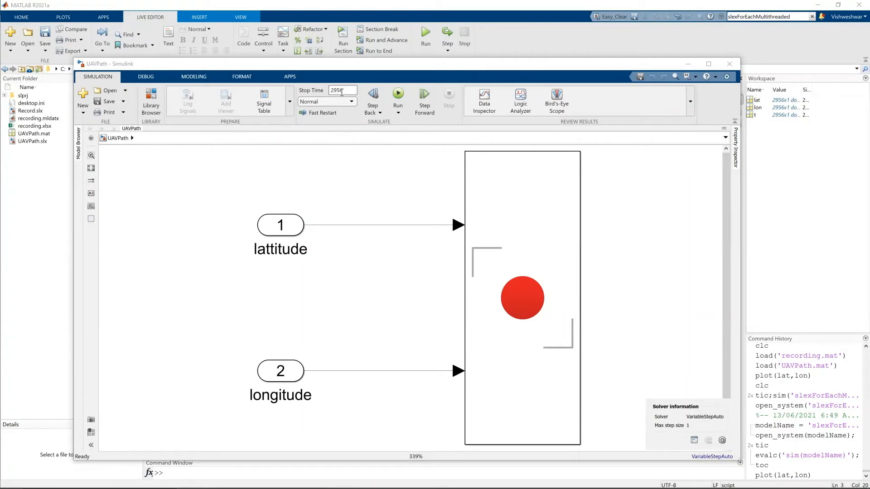
{"action": "left_click", "coordinate": [397, 94]}
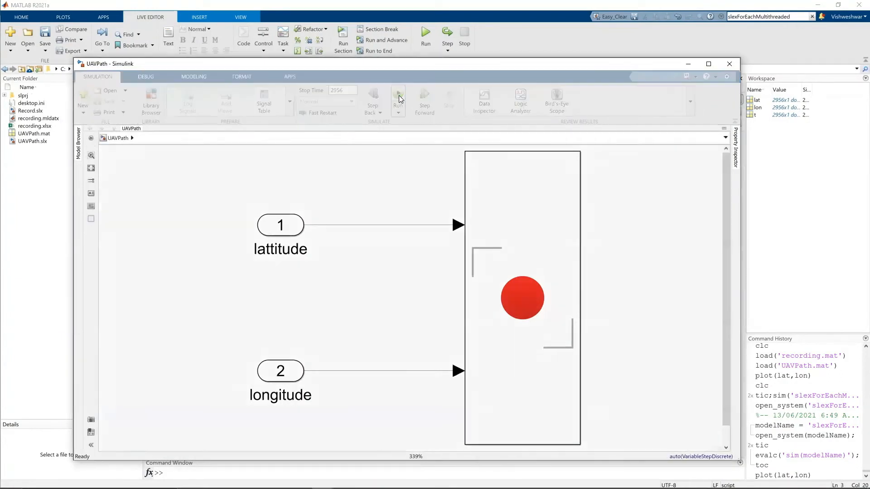
{"action": "left_click", "coordinate": [398, 98]}
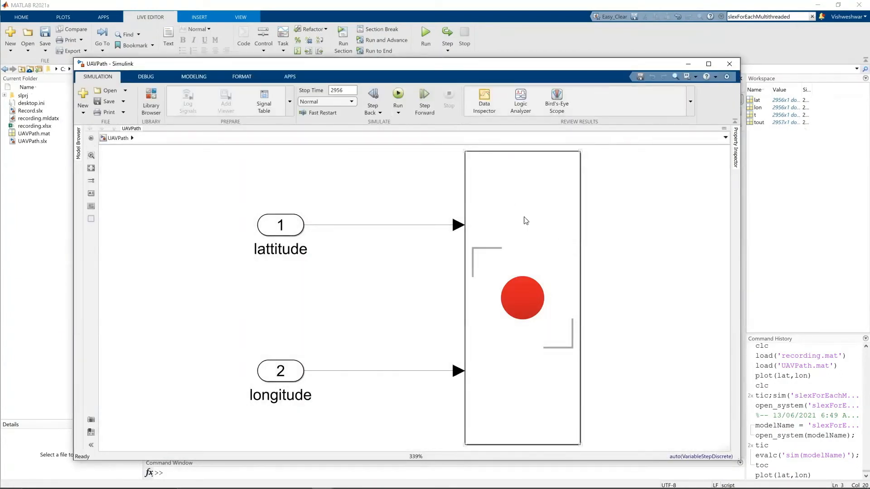
{"action": "double_click", "coordinate": [522, 298]}
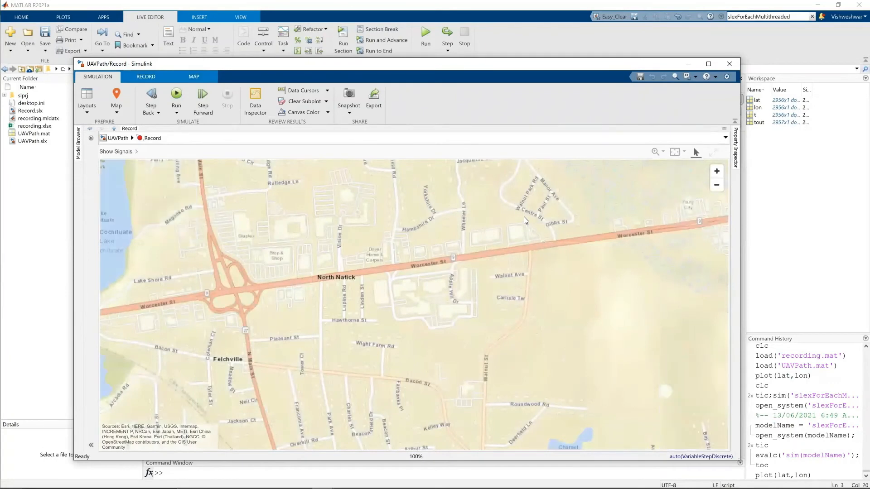
{"action": "mouse_move", "coordinate": [579, 71]}
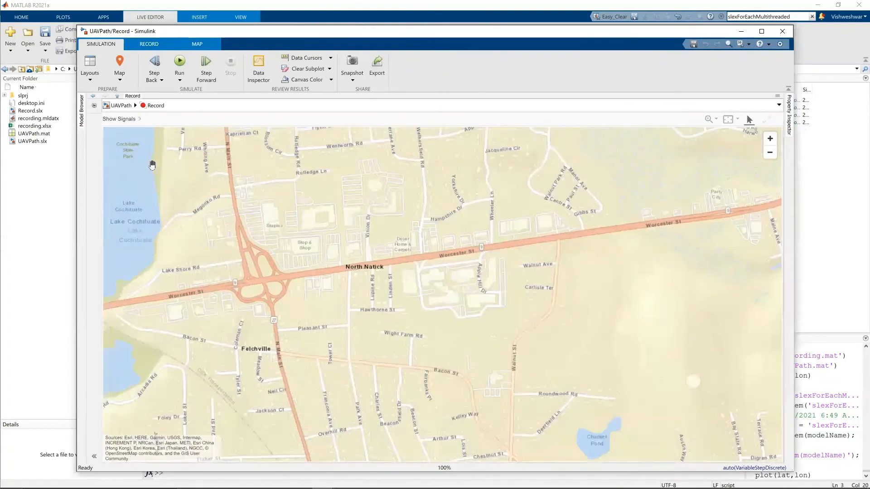
- Map Latitude=lattitude and Longitude=longitude in the Record view and rerun to draw the UAV flight path
{"action": "left_click", "coordinate": [118, 119]}
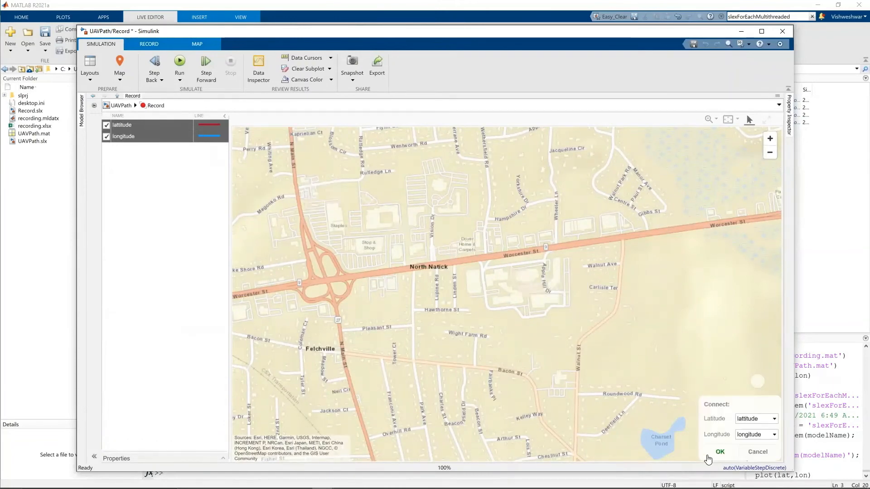
{"action": "left_click", "coordinate": [718, 451]}
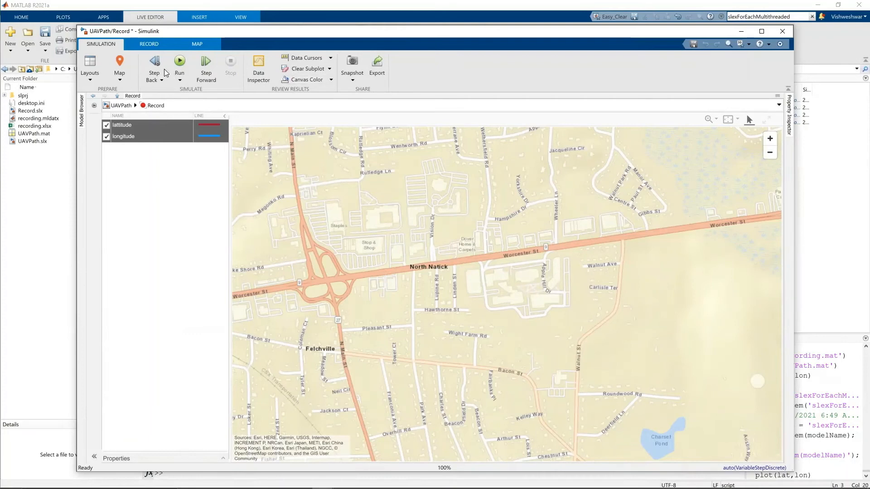
{"action": "left_click", "coordinate": [179, 65]}
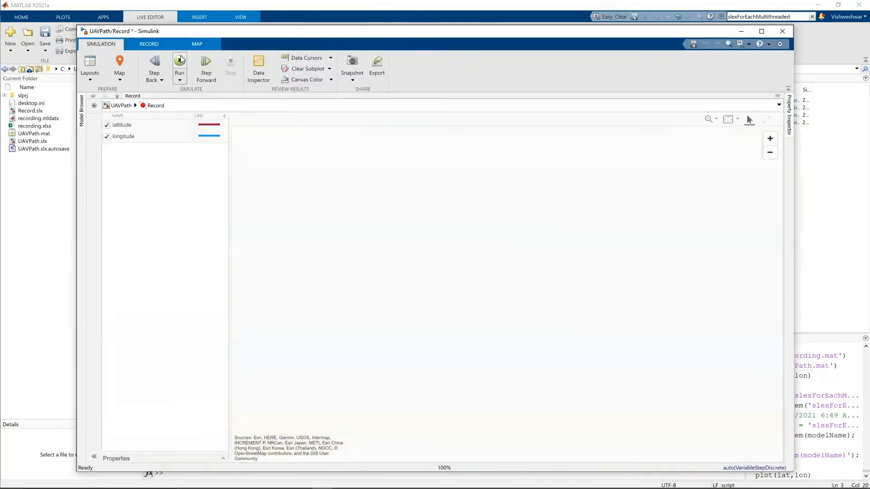
{"action": "left_click", "coordinate": [179, 65]}
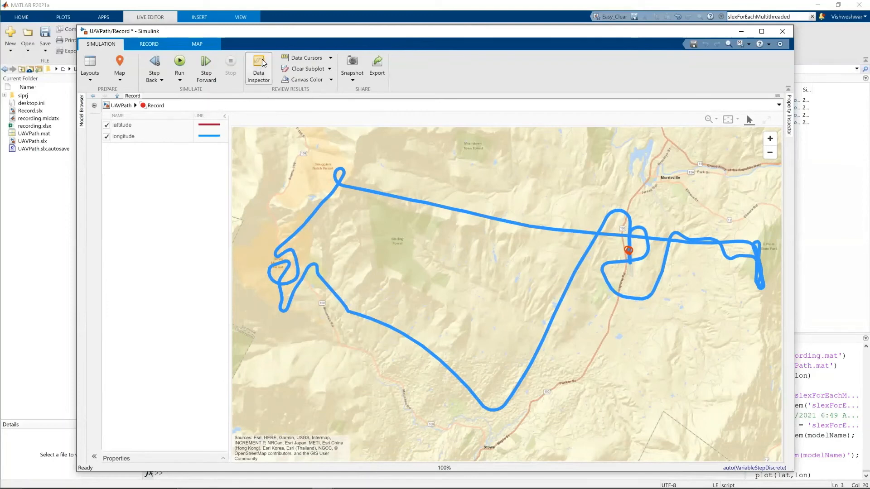
- Show the UAVPath run's latitude and longitude as a route on a map visualization
{"action": "left_click", "coordinate": [259, 69]}
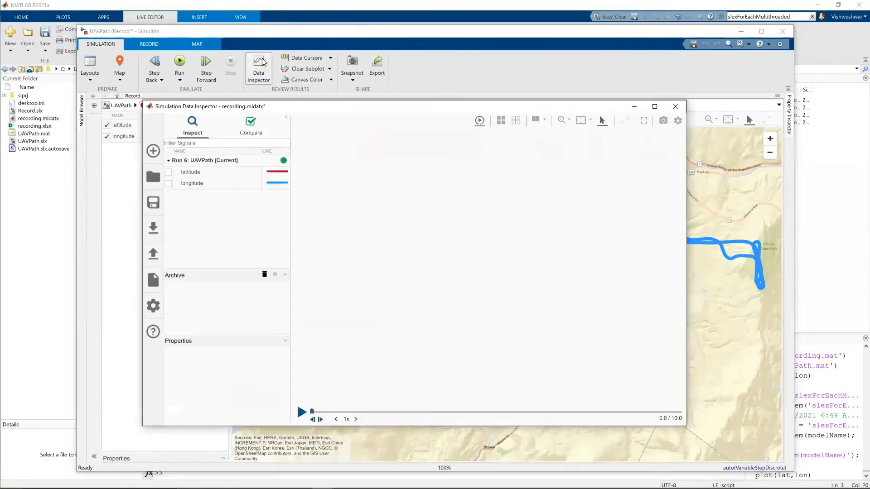
{"action": "left_click", "coordinate": [500, 119]}
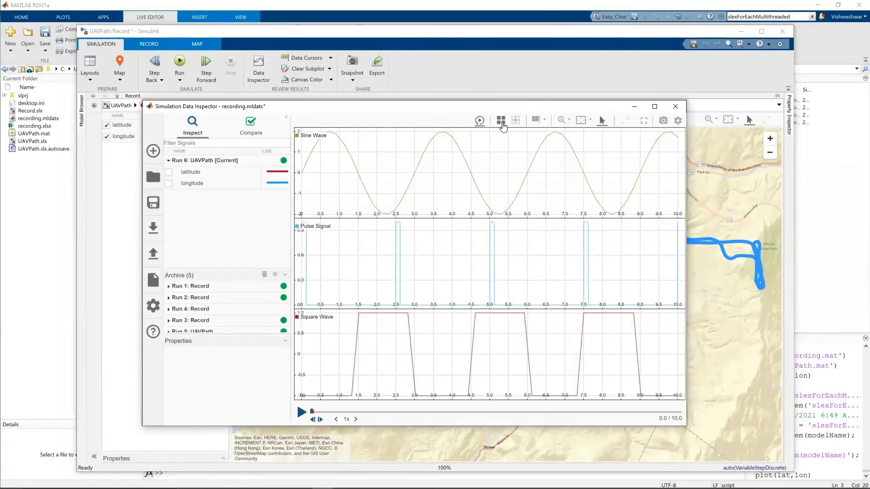
{"action": "left_click", "coordinate": [500, 121]}
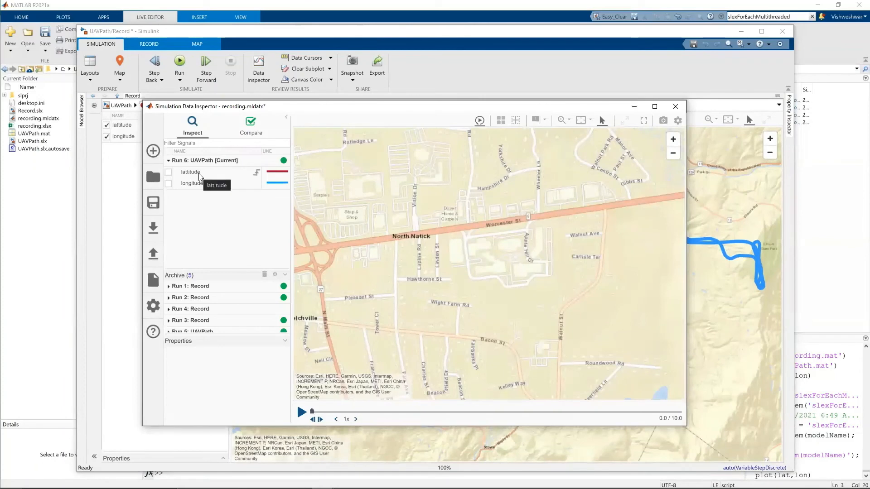
{"action": "left_click", "coordinate": [190, 172]}
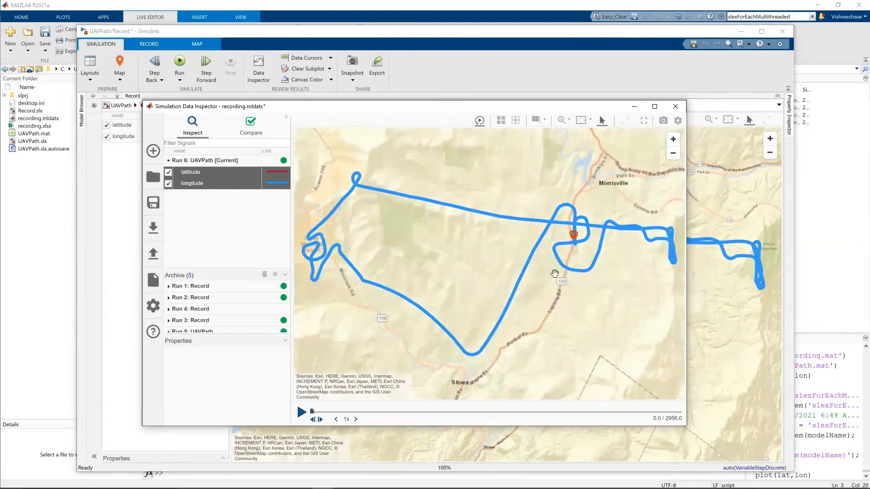
{"action": "mouse_move", "coordinate": [300, 413]}
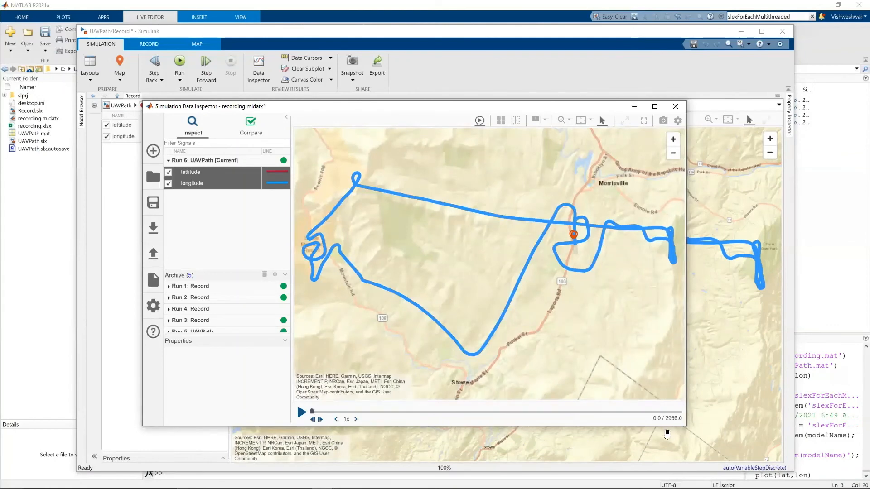
- Replay the UAV flight along the map route animated at 64x speed
{"action": "left_click", "coordinate": [355, 419]}
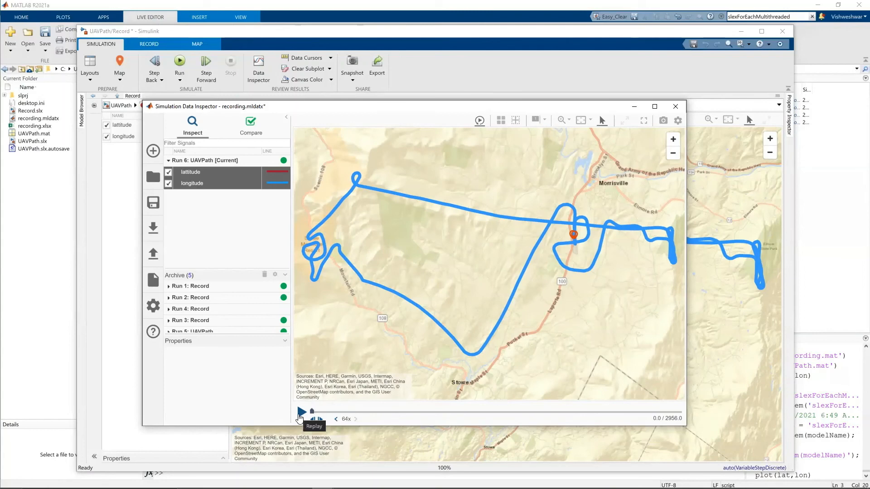
{"action": "left_click", "coordinate": [301, 411]}
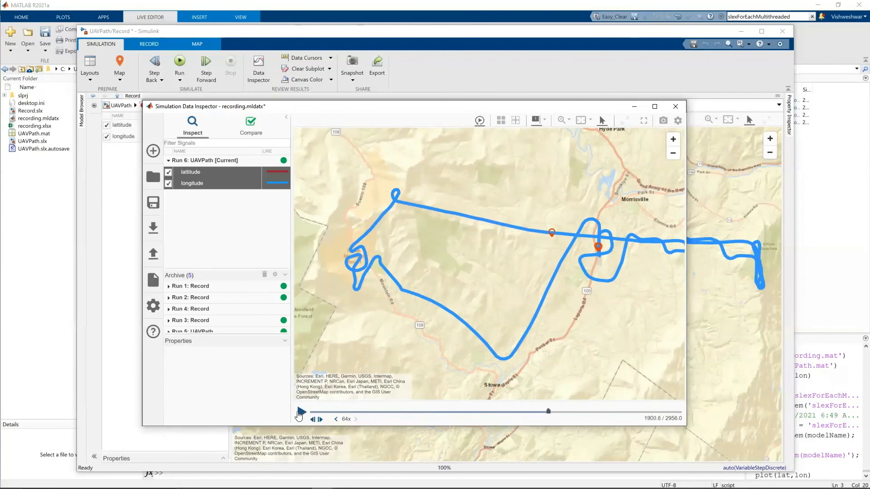
{"action": "mouse_move", "coordinate": [511, 246]}
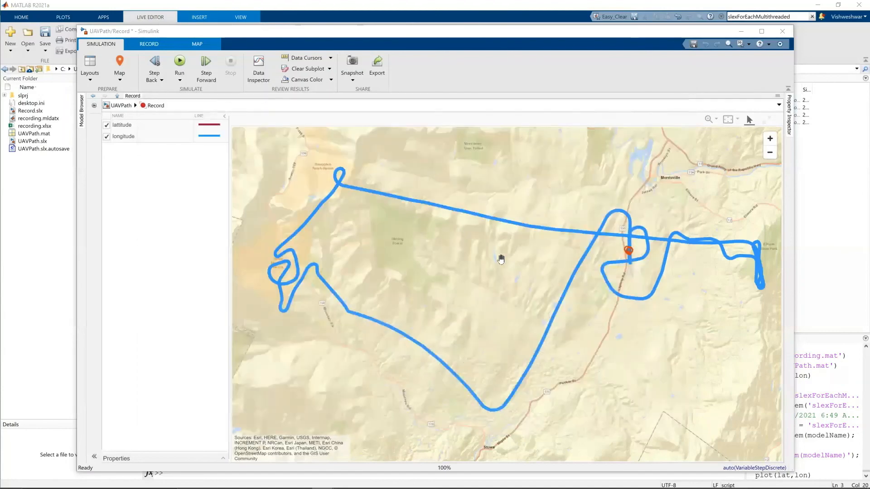
{"action": "left_click", "coordinate": [196, 44]}
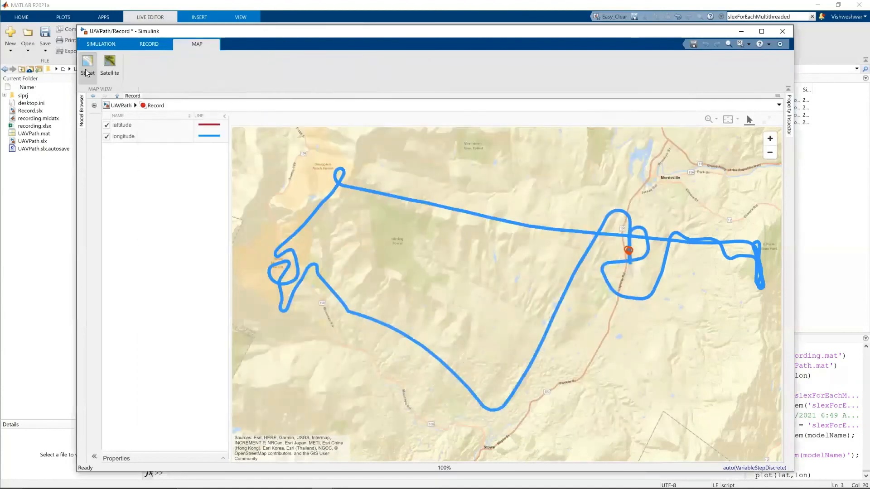
{"action": "mouse_move", "coordinate": [110, 61]}
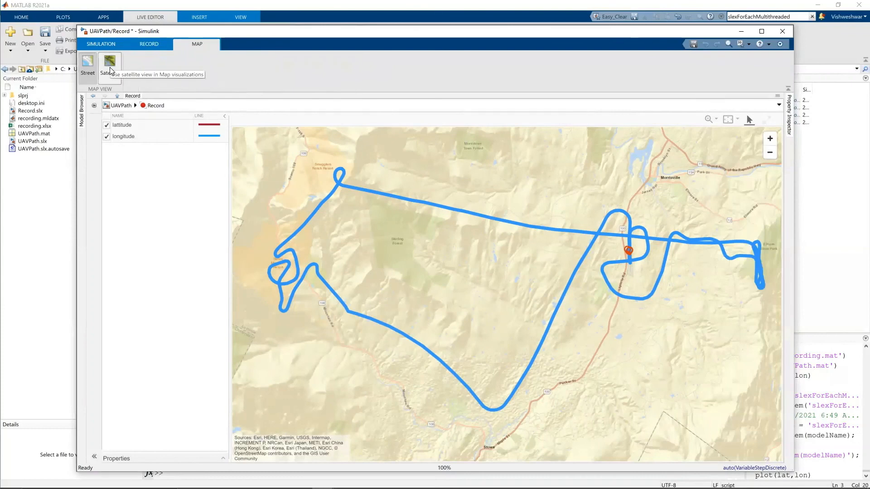
{"action": "left_click", "coordinate": [110, 64]}
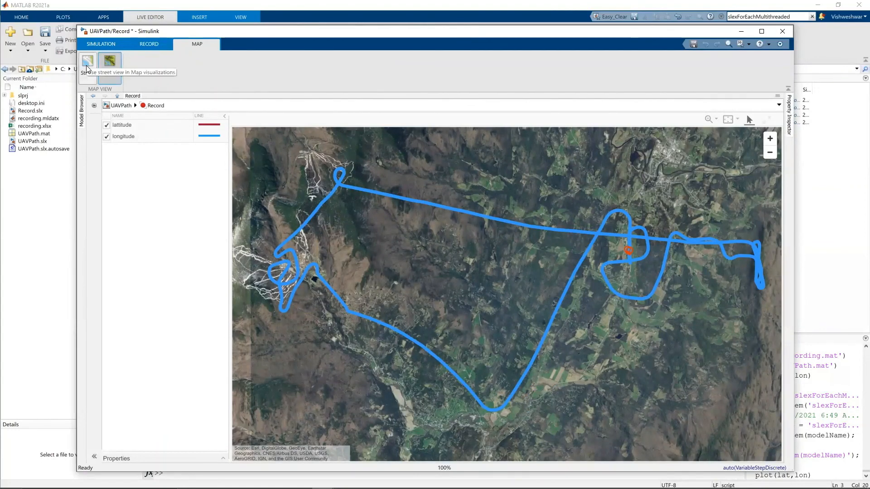
{"action": "left_click", "coordinate": [87, 63]}
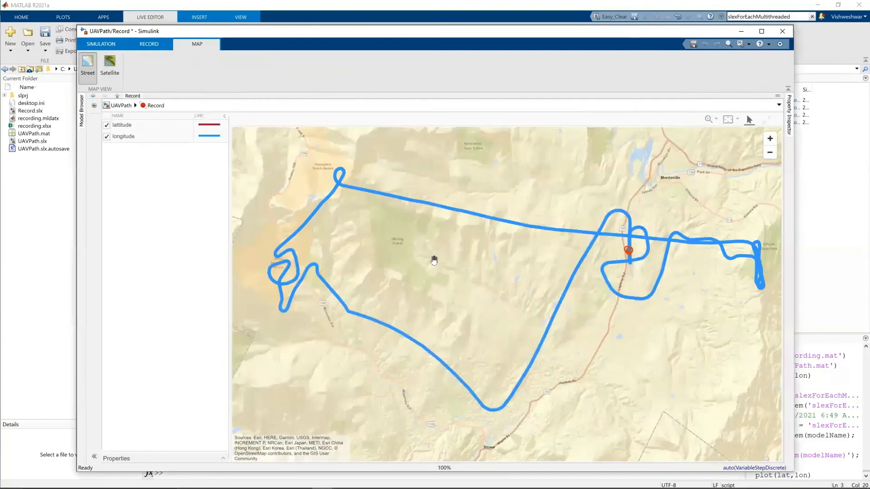